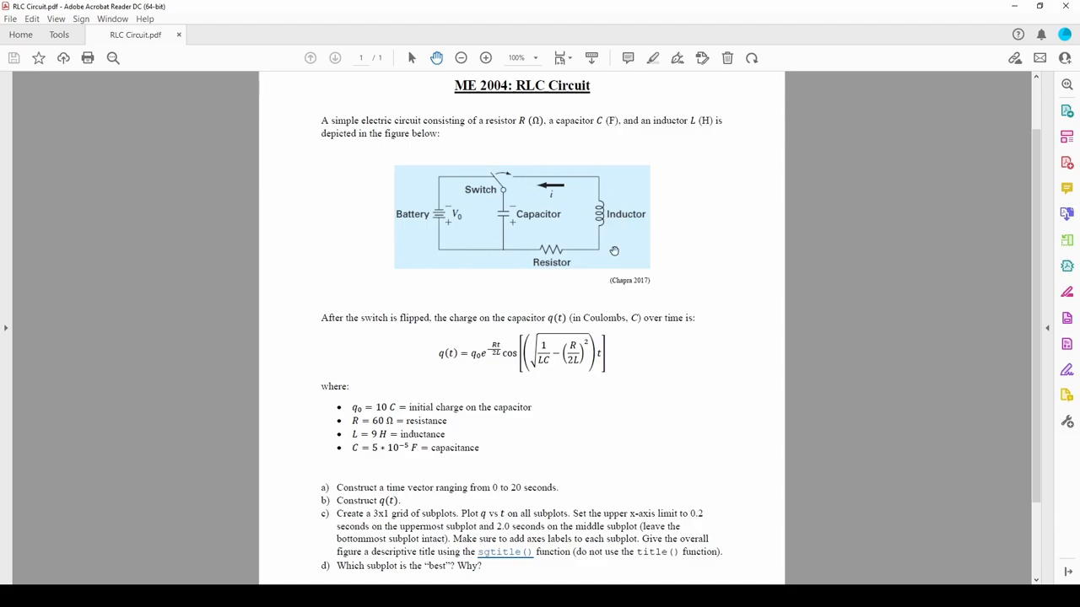
mouse_move(722, 240)
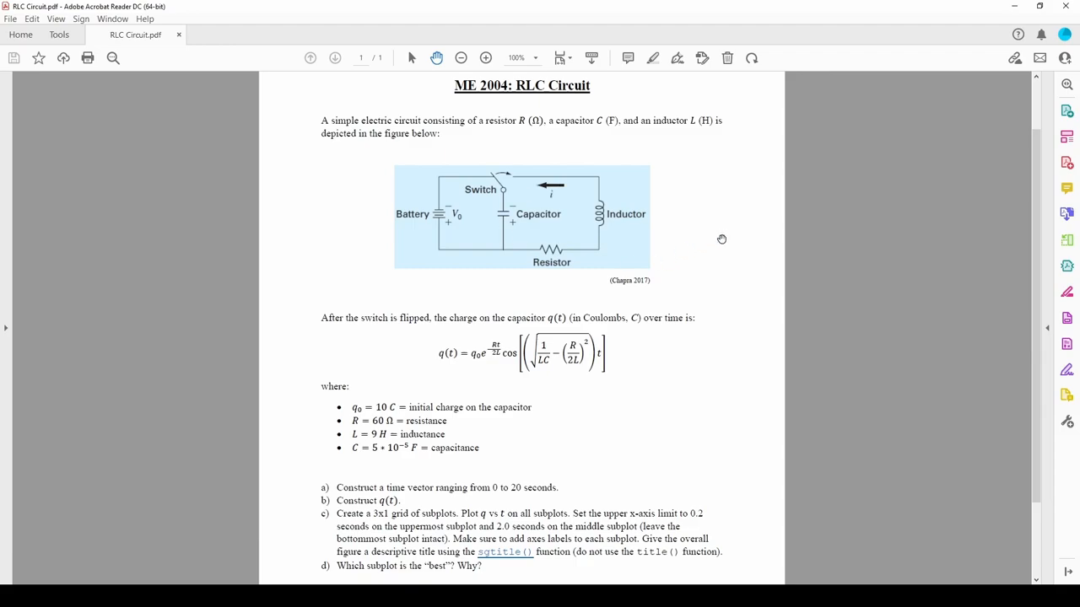
mouse_move(474, 161)
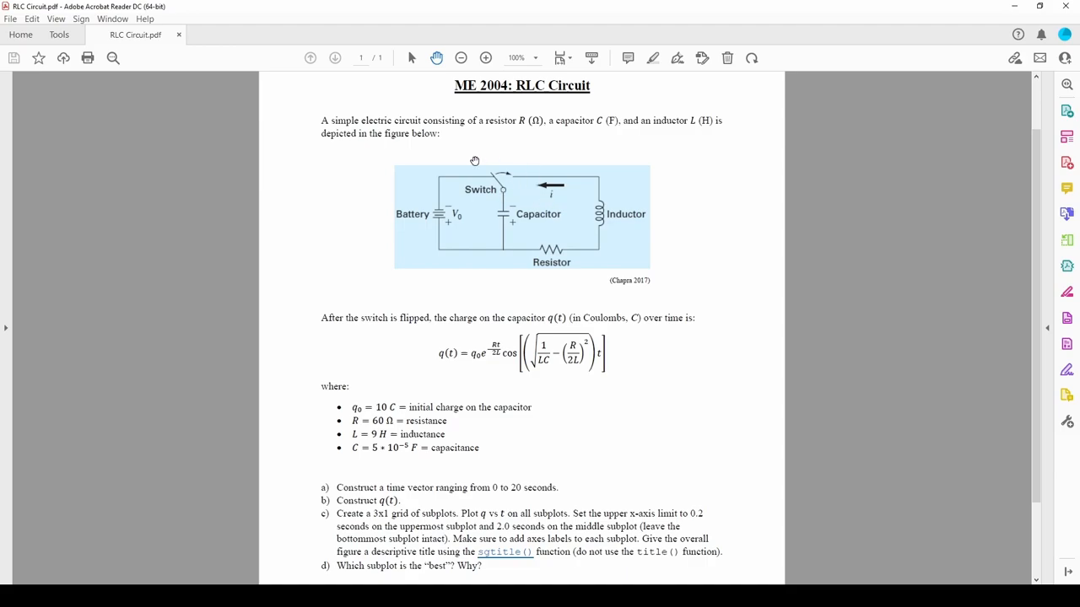
mouse_move(452, 348)
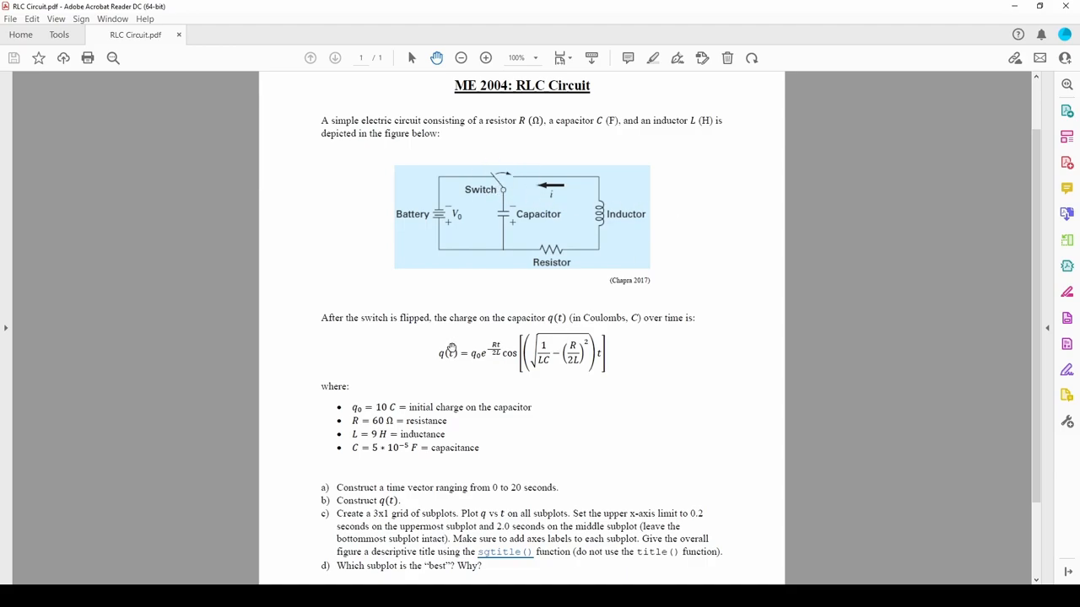
mouse_move(644, 367)
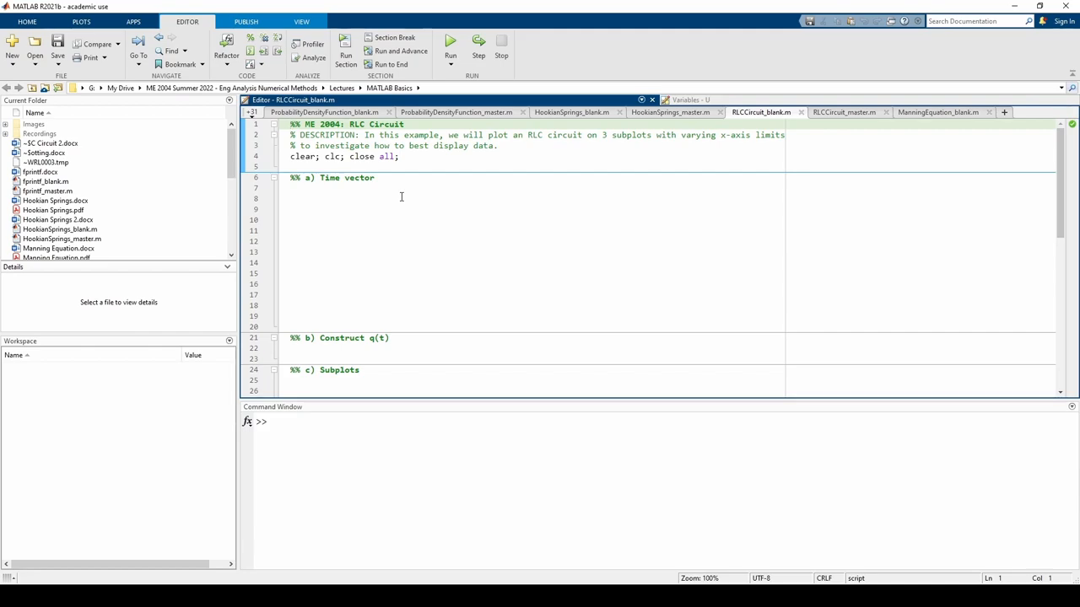
Define q0, R, L and C = 5e-5 with charge, resistance, inductance and capacitance unit comments
type("% Define other parameters")
left_click(670, 197)
type("q0 = 10;        % Initial capacitor")
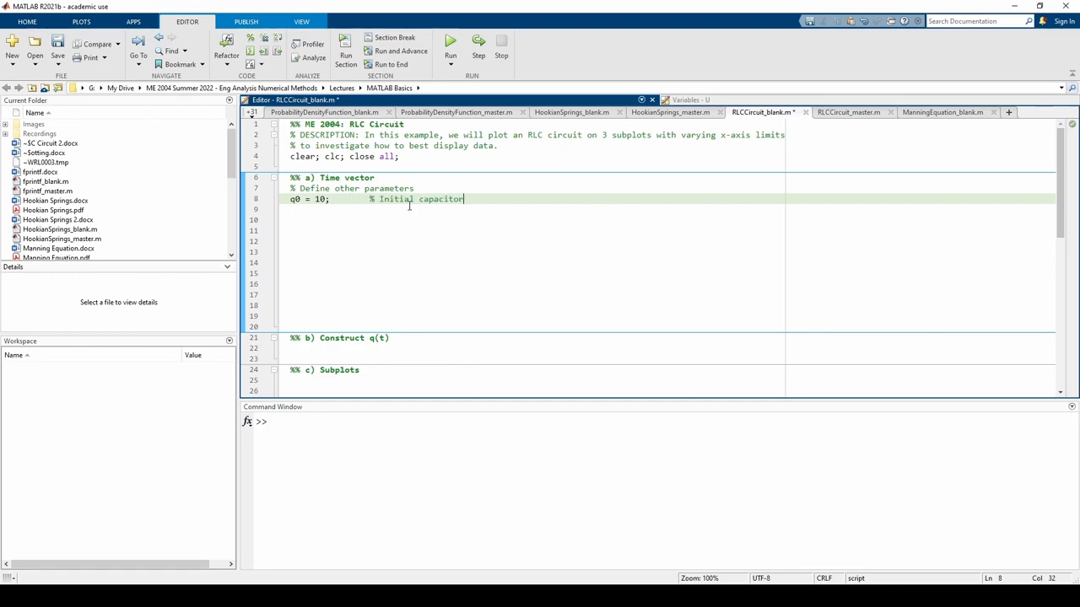
type("charge [C]")
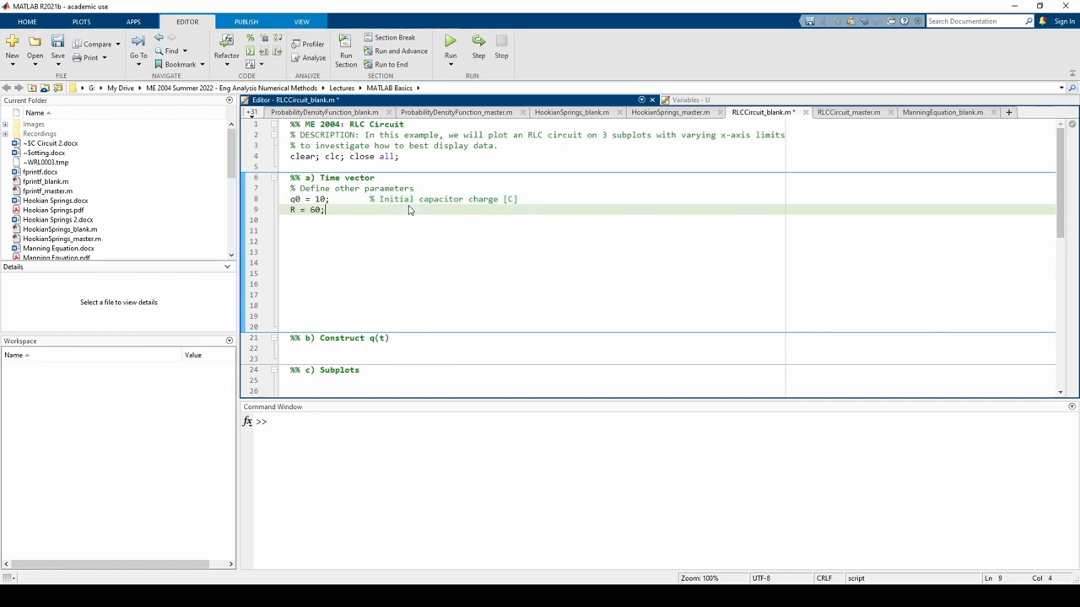
type("% Resistance [Ohms")
left_click(535, 221)
type("L = 9;")
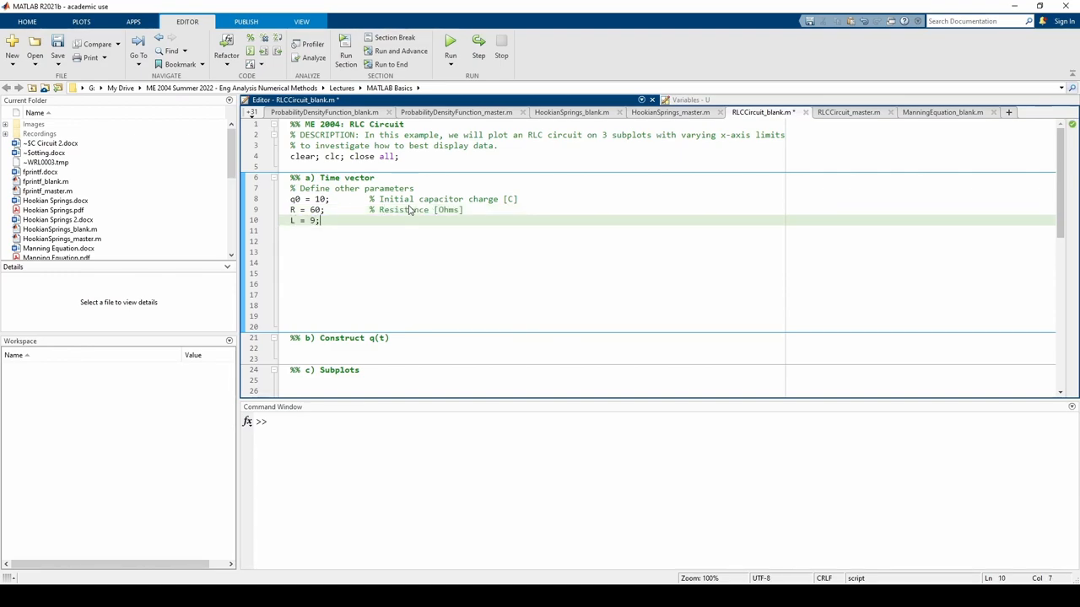
type("% Inductance [H]")
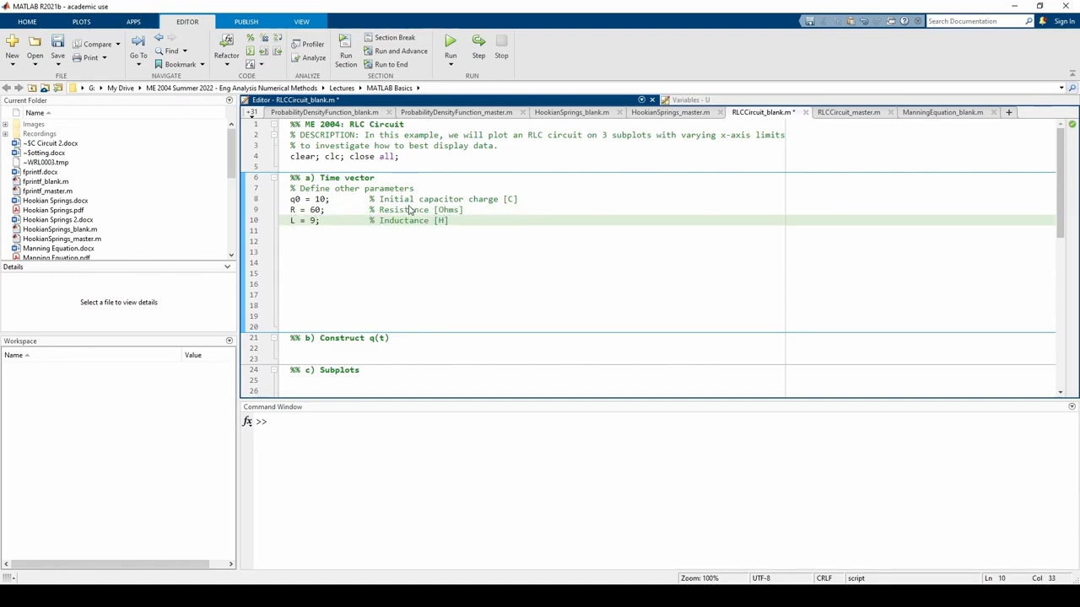
type("C = 5e-5;")
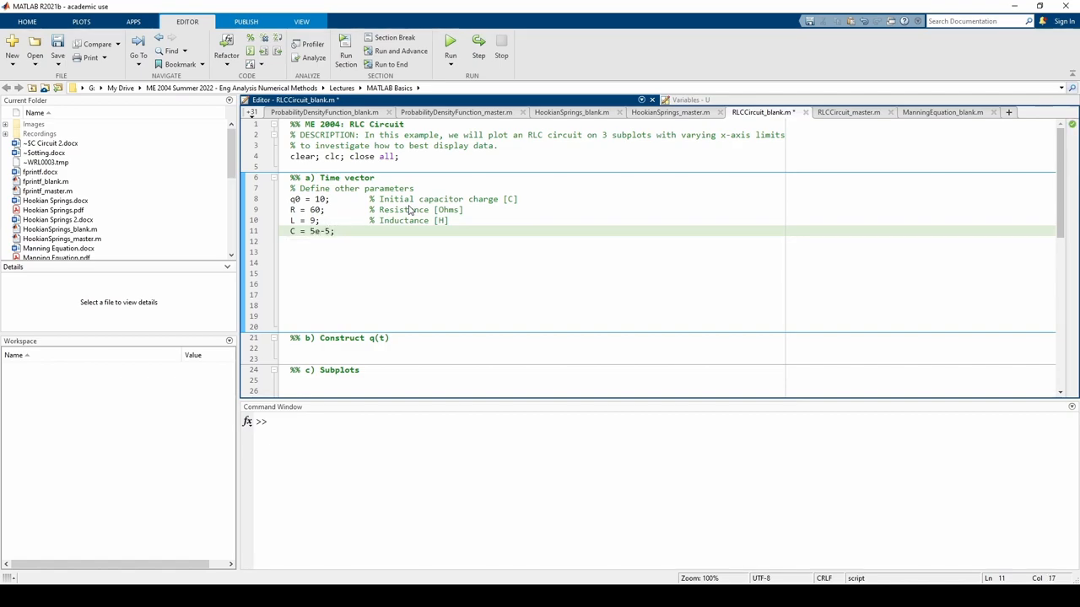
type("% Capacitance [F]")
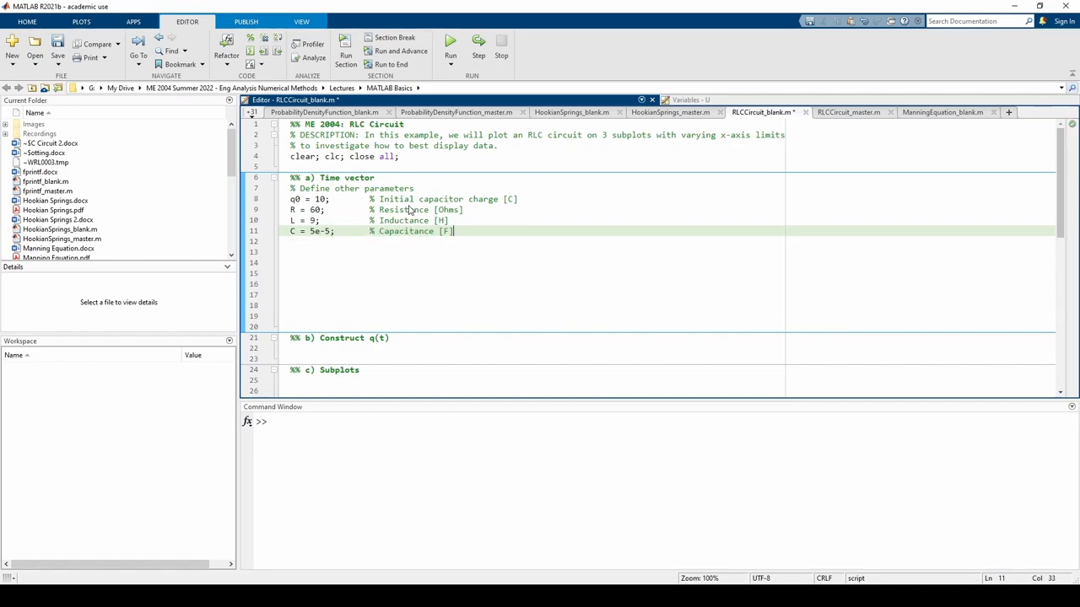
Set t_start = 0, t_end = 20, dt = 0.01 and begin the time vector t = t_start:dt:
type("% And now the time vector")
left_click(669, 261)
type("t_start =")
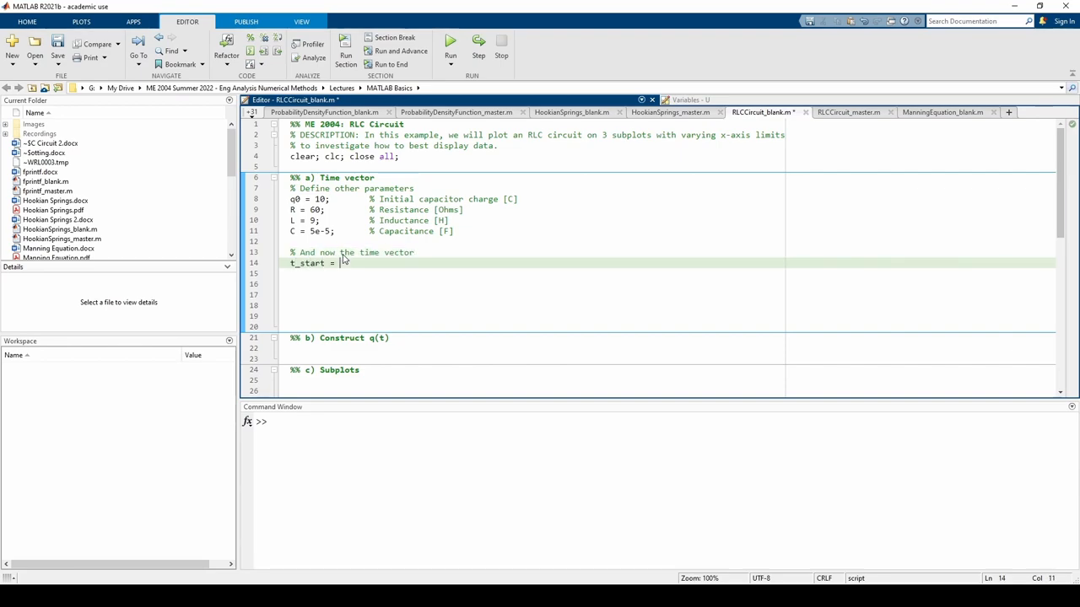
type("0;")
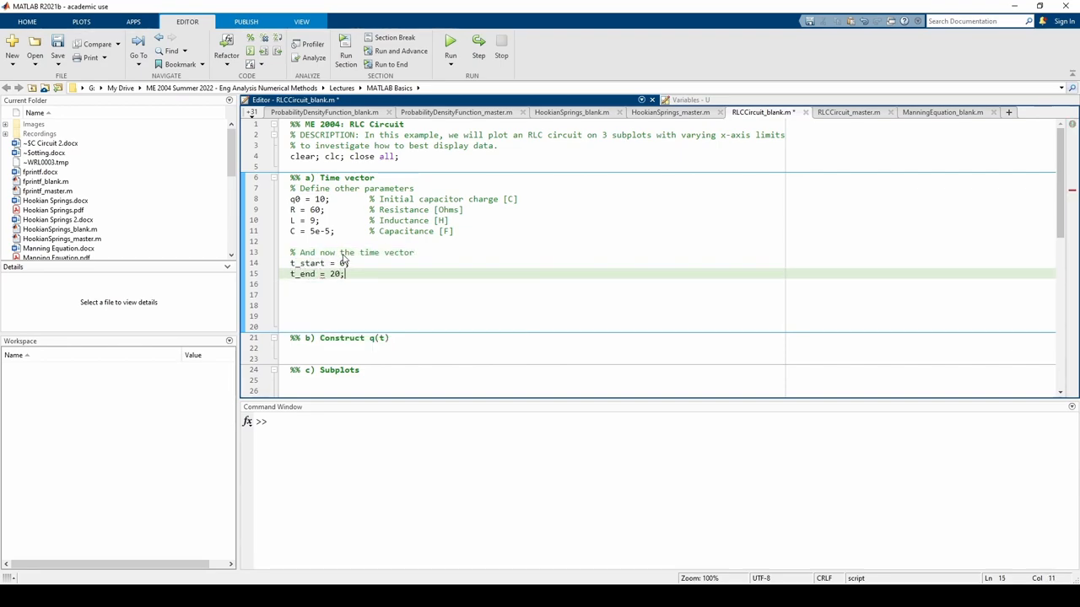
type("dt = 0.01;")
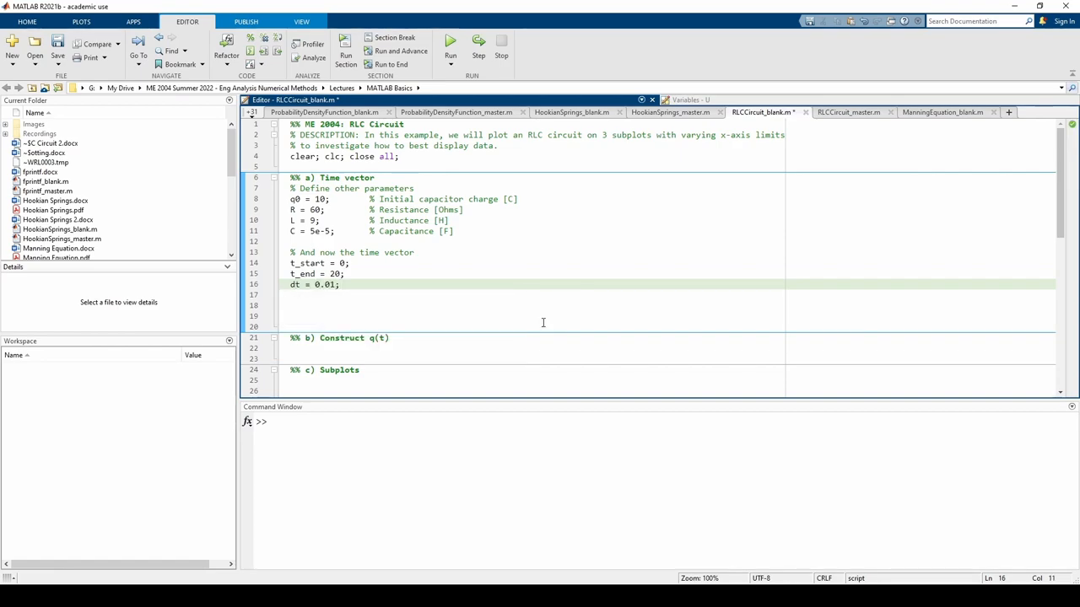
type("t = t_start:dt:t_end;")
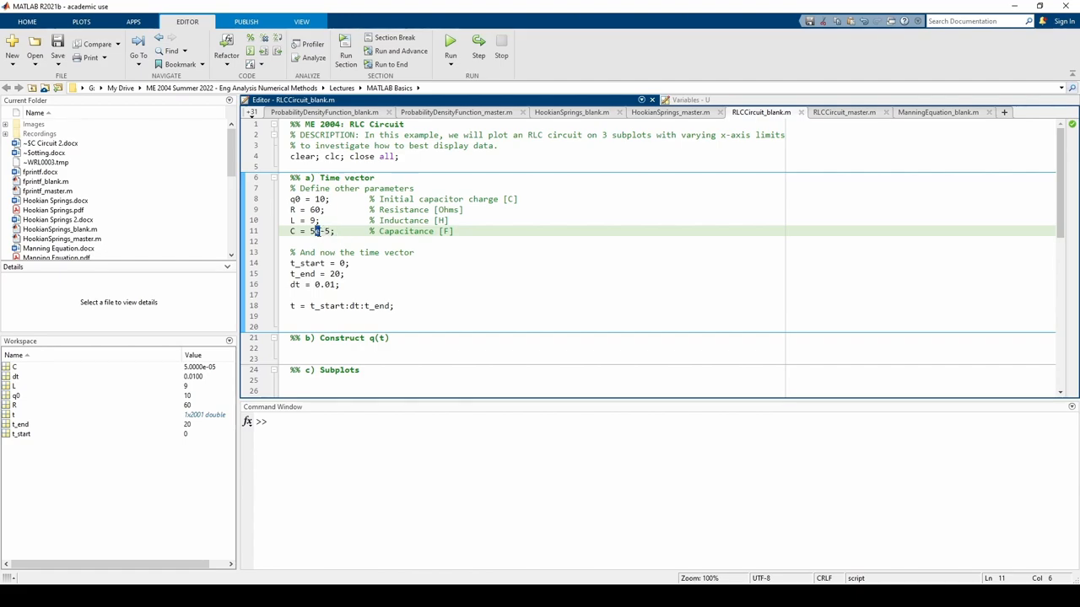
mouse_move(317, 236)
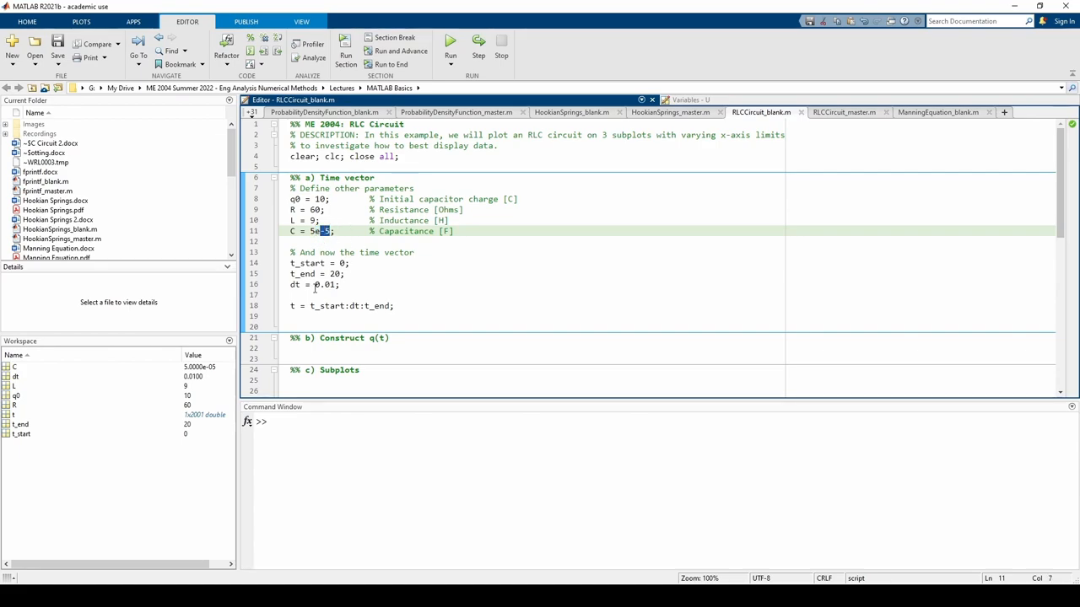
Highlight the time step value dt in the script for discussion
double_click(327, 284)
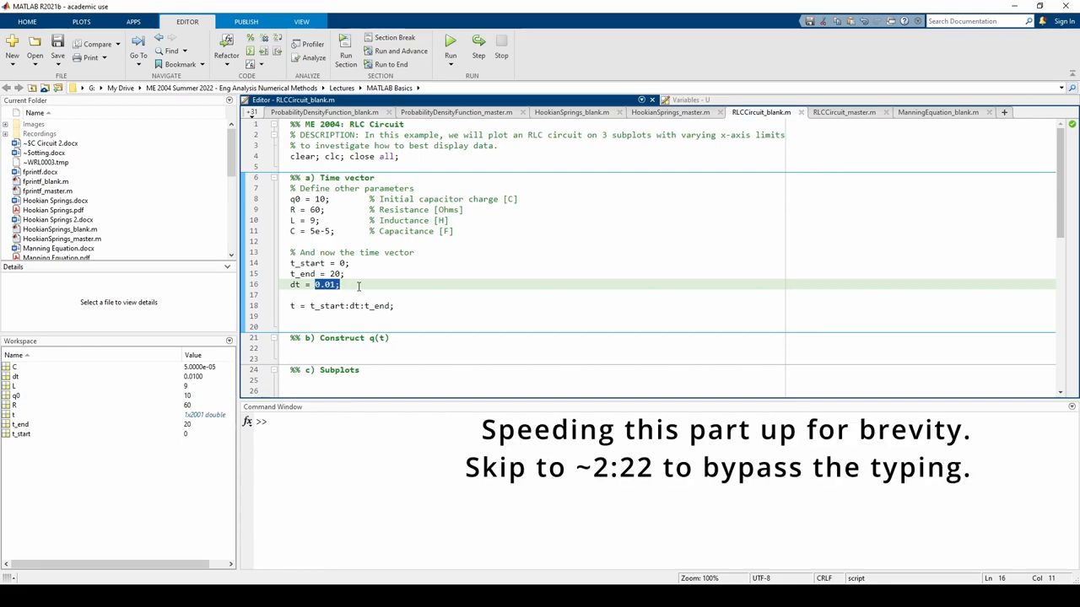
Write q = q0*exp(-R*t/(2*L)).*cos(sqrt(1/(L*C) - (R/(2*L))^2)*t) under part b
type("q = q0*exp(-R*t/(2*L")
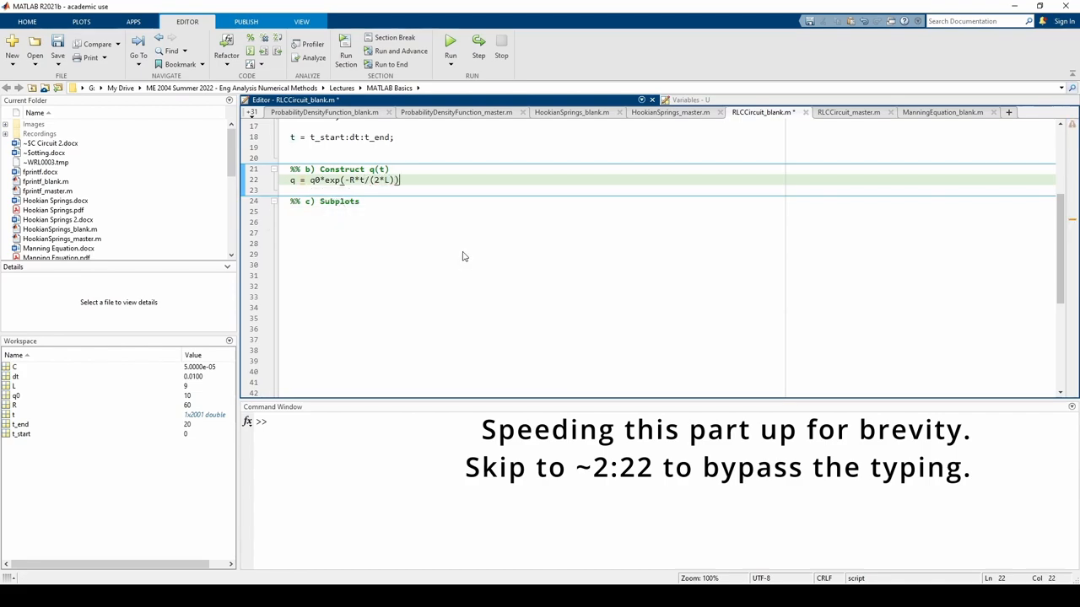
type(".*cos(sqrt(1")
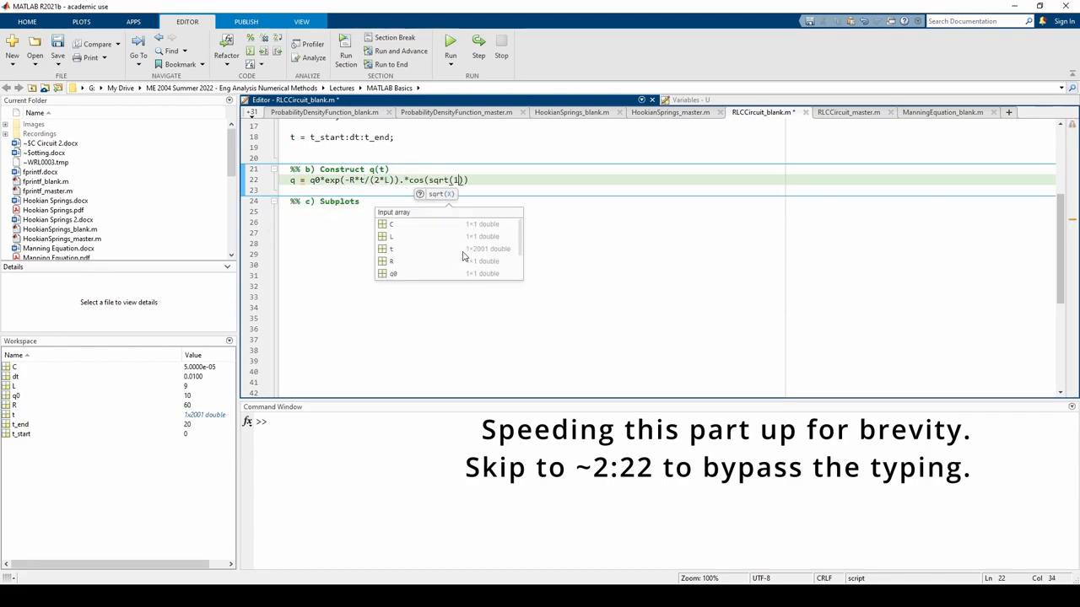
type("/(L*C)) - (R/(2*L")
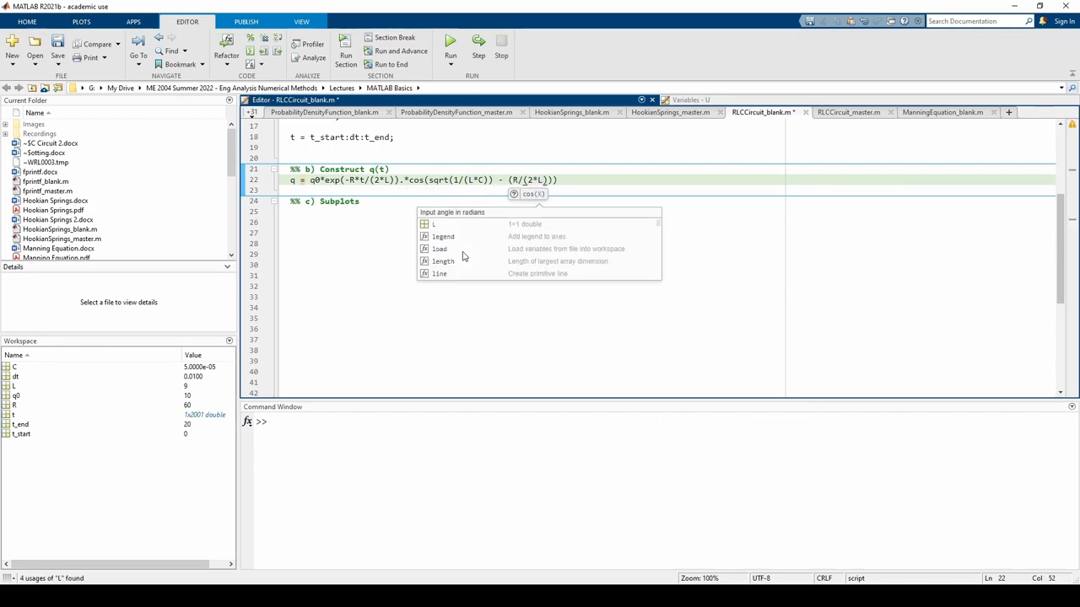
type("))")
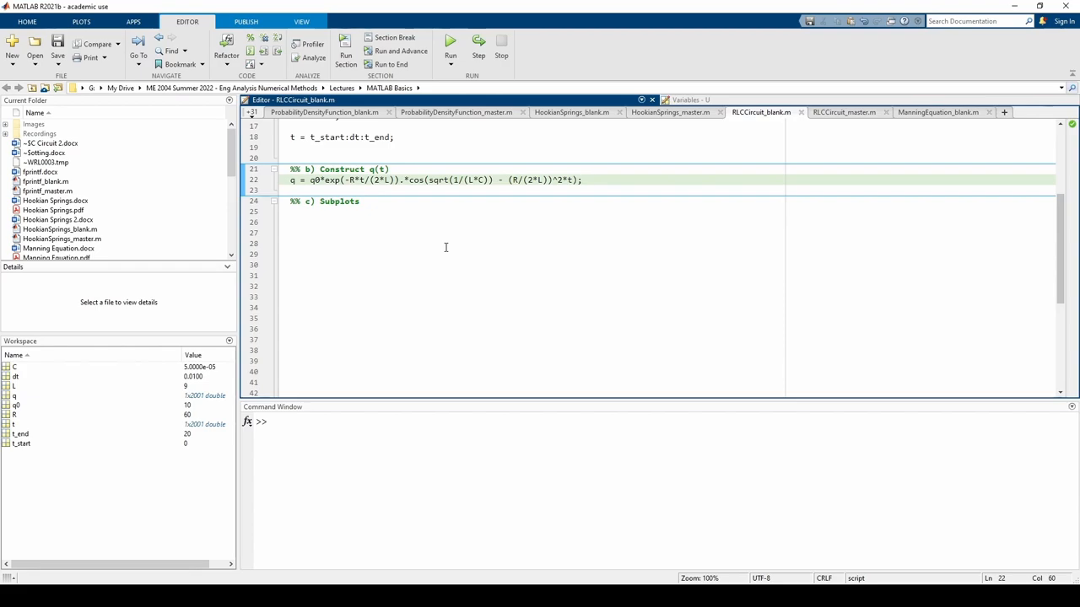
double_click(331, 179)
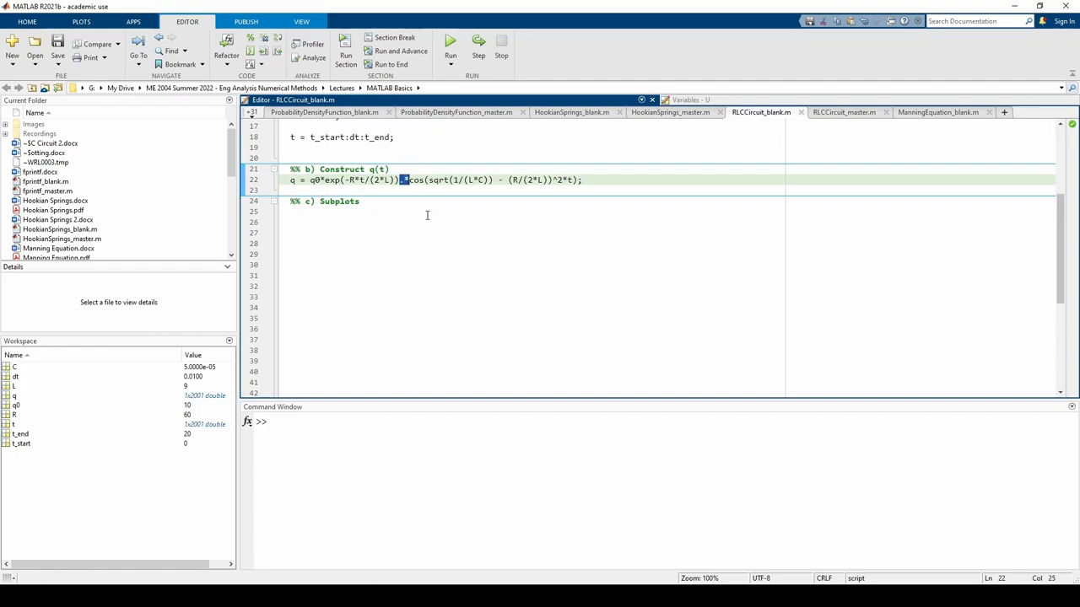
mouse_move(432, 231)
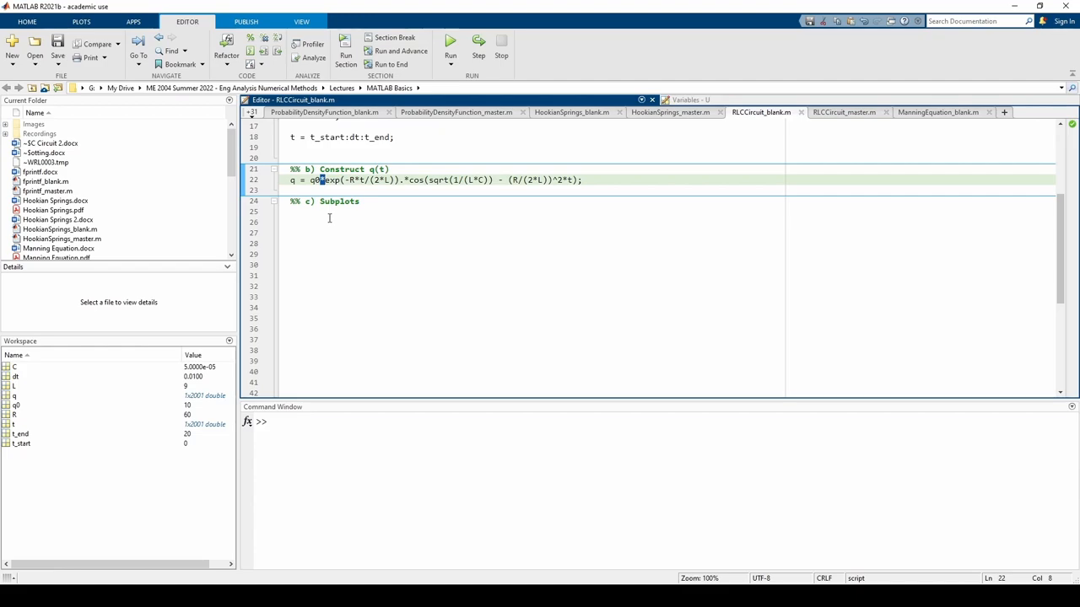
left_click(354, 179)
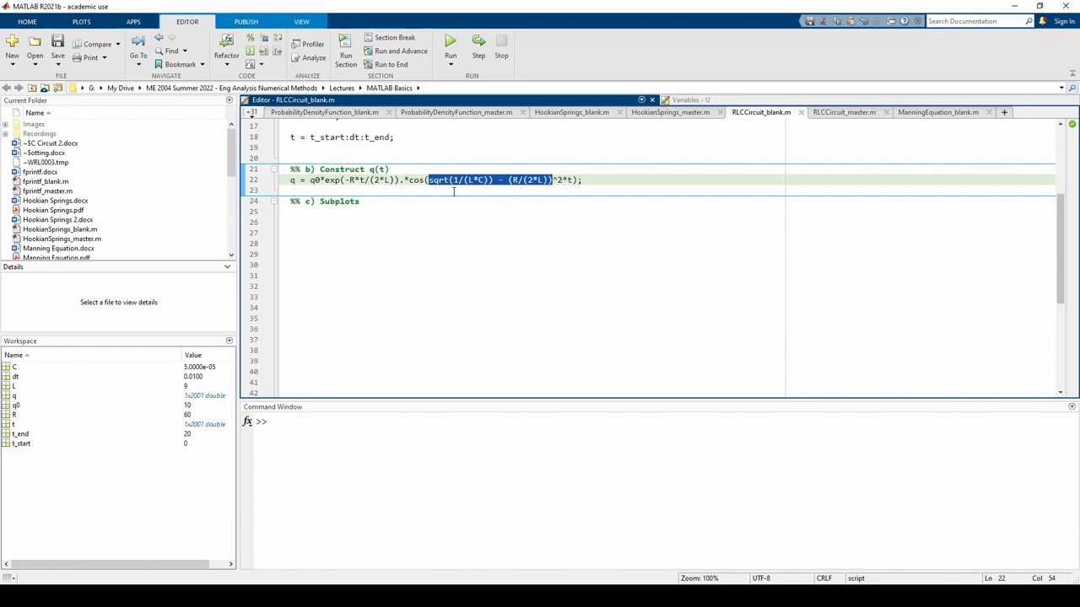
mouse_move(493, 219)
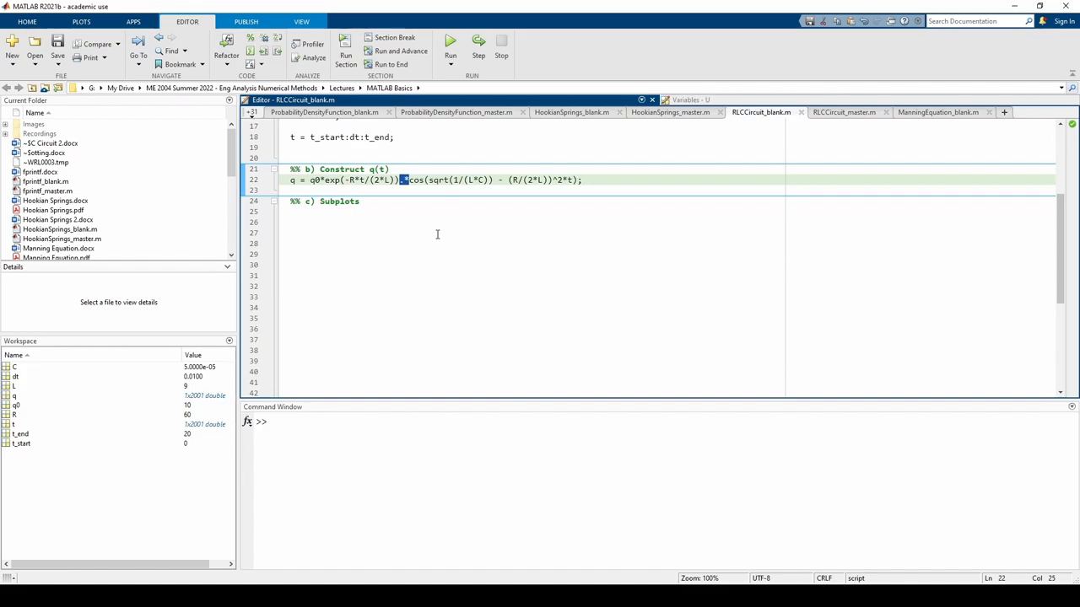
Start a figure with an upper subplot(3,1,1) comment noting the x-axis runs 0–0.2 seconds
type("figure")
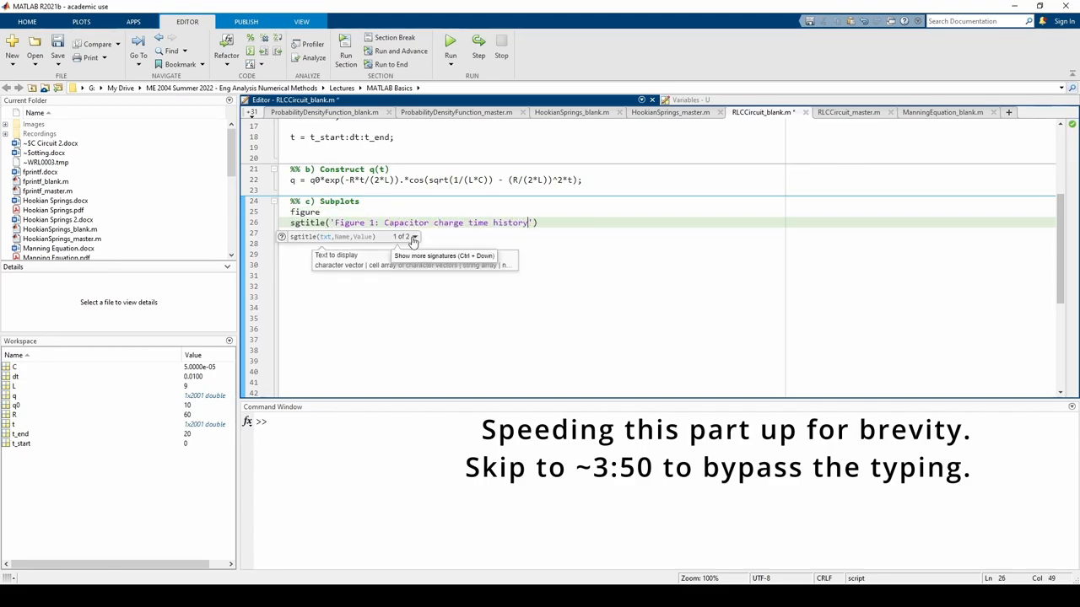
type("% Upper subplot:")
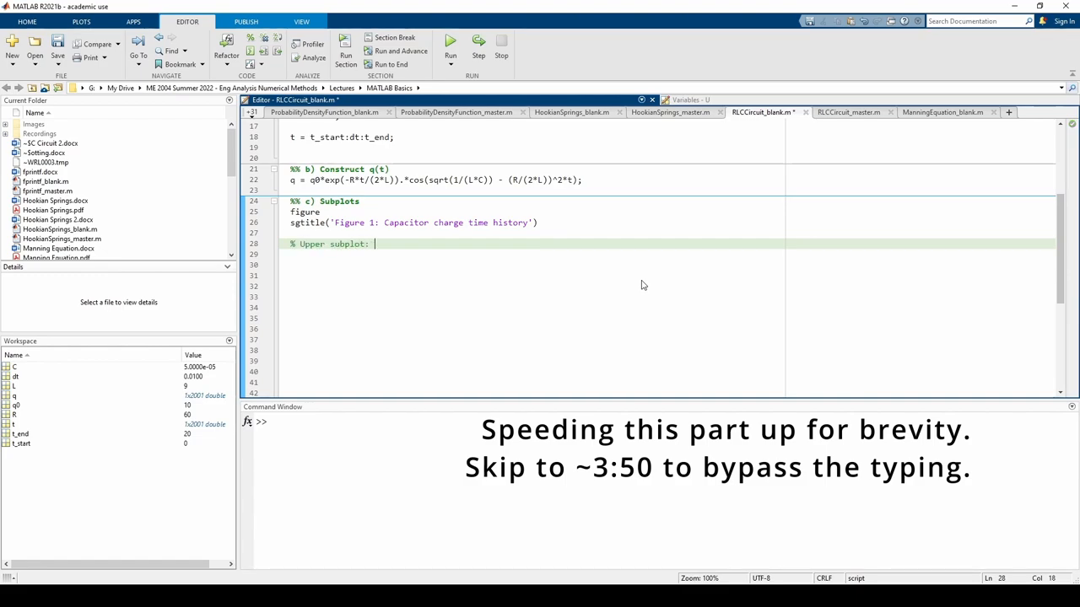
type("x-axis goes from 0-0.2 seconds")
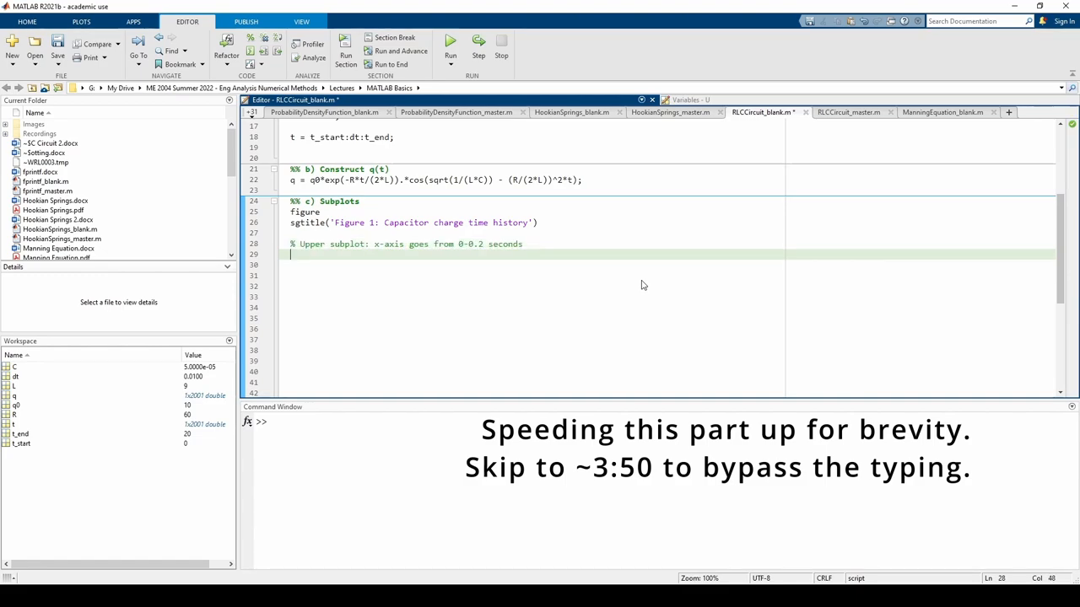
type("subplot(3,1,1)")
left_click(670, 319)
type("ylabel('Capacitor ')")
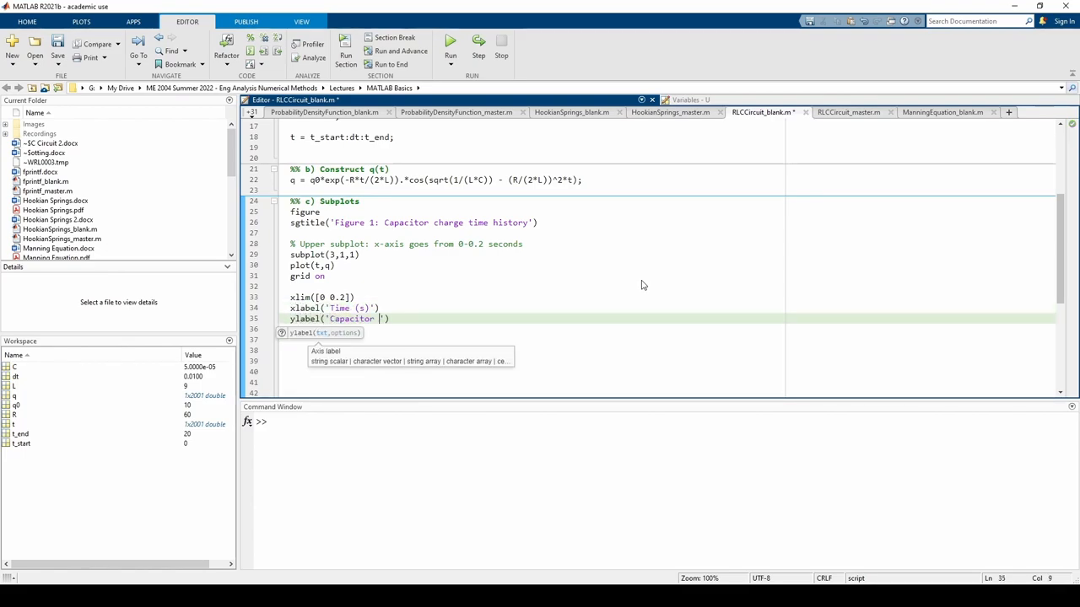
Run the script, adjust the upper subplot code and rerun to plot q versus t
left_click(448, 44)
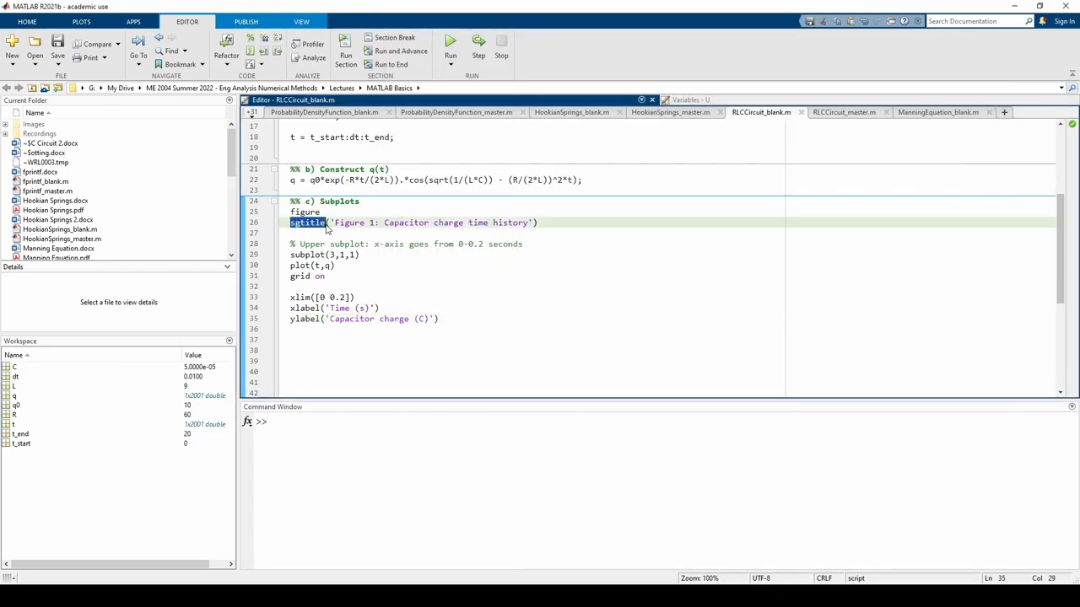
left_click(391, 243)
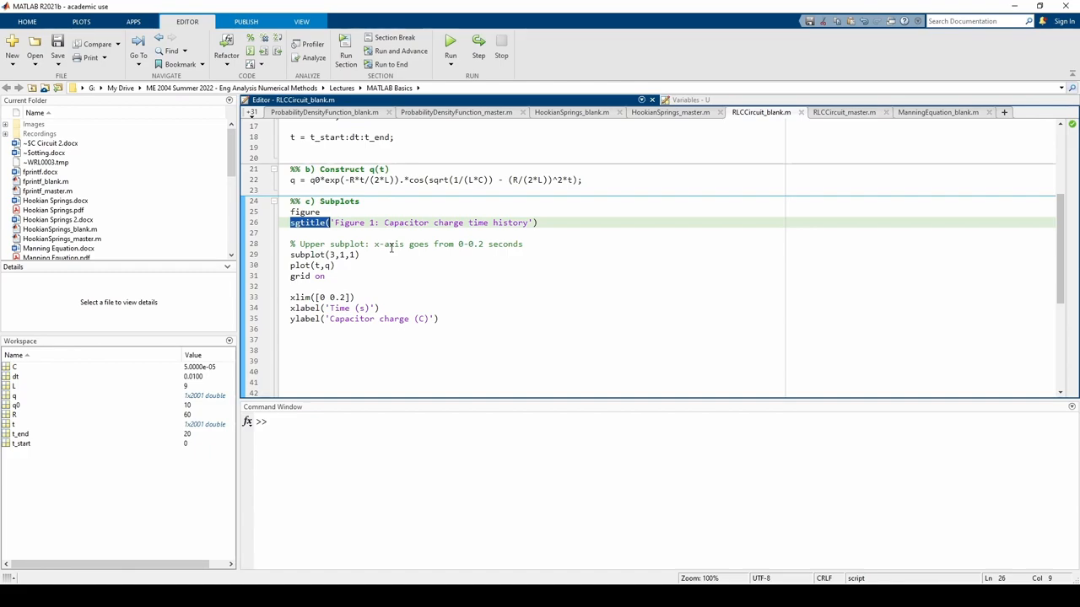
left_click(448, 47)
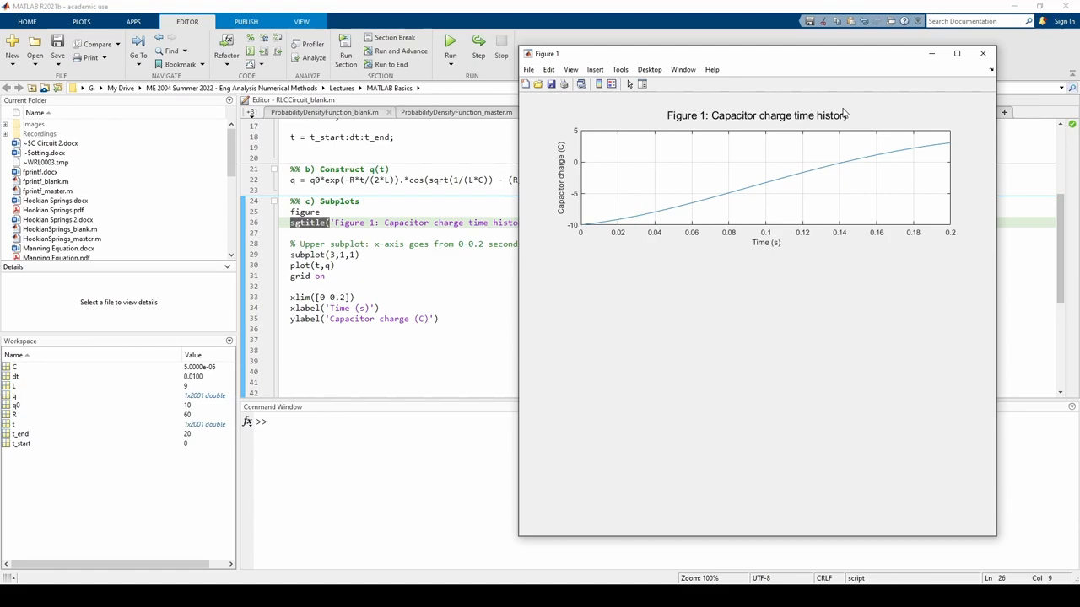
mouse_move(739, 115)
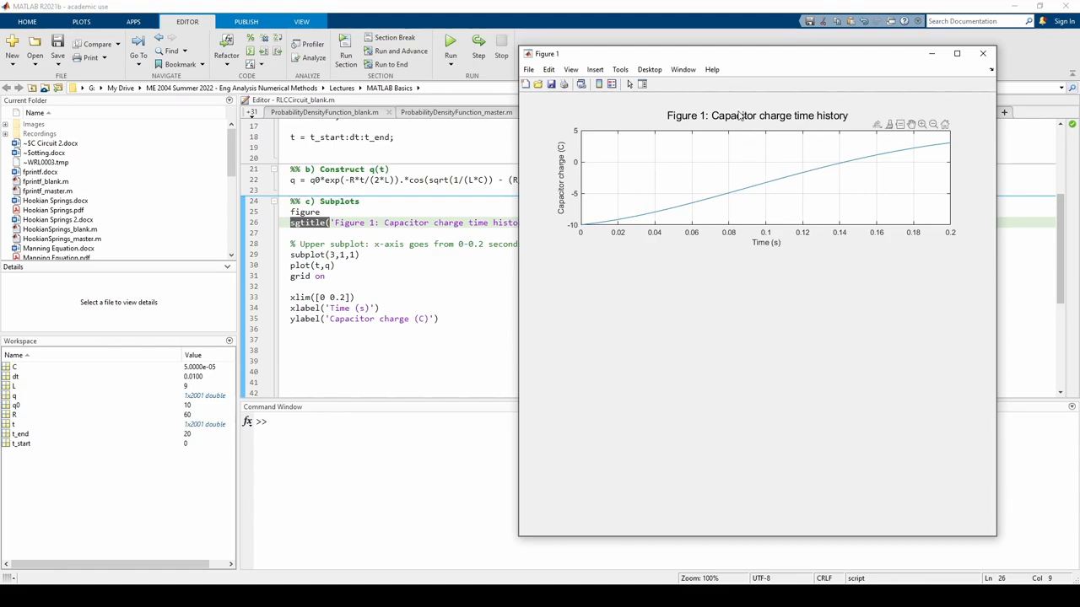
mouse_move(775, 130)
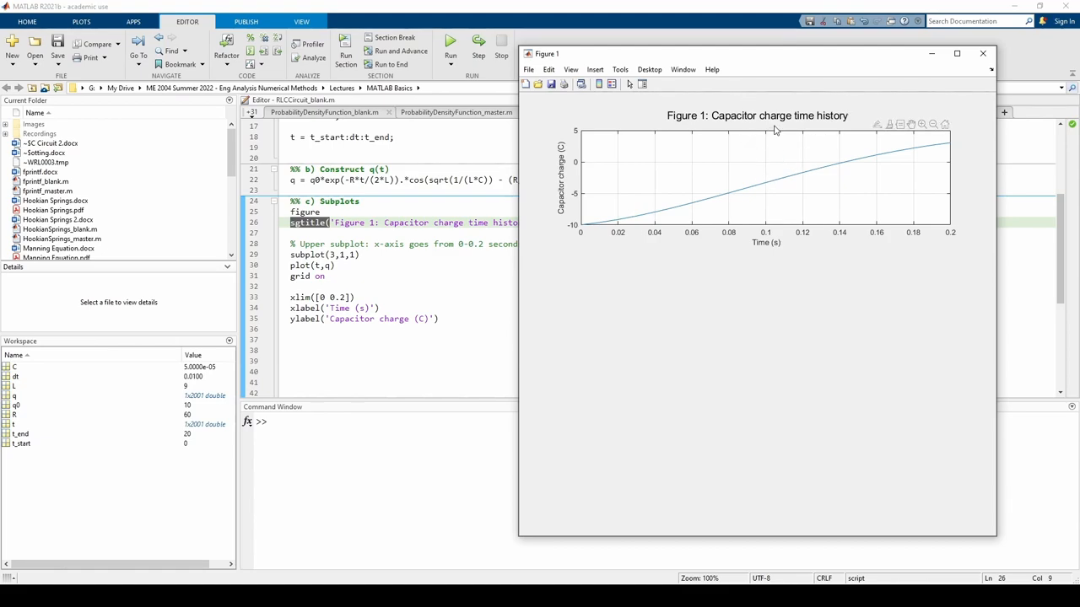
mouse_move(779, 449)
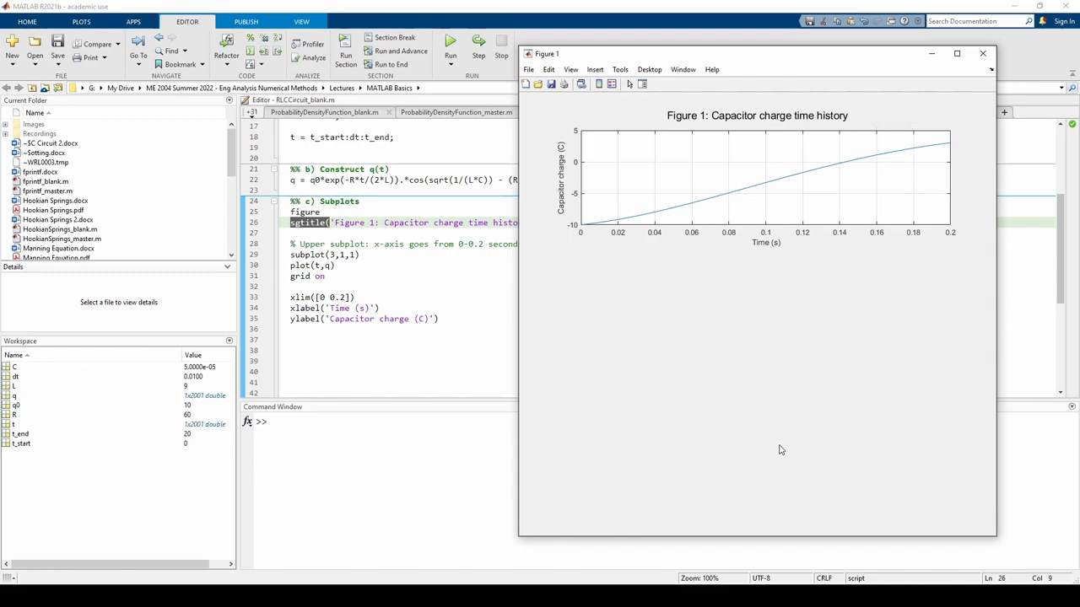
mouse_move(594, 334)
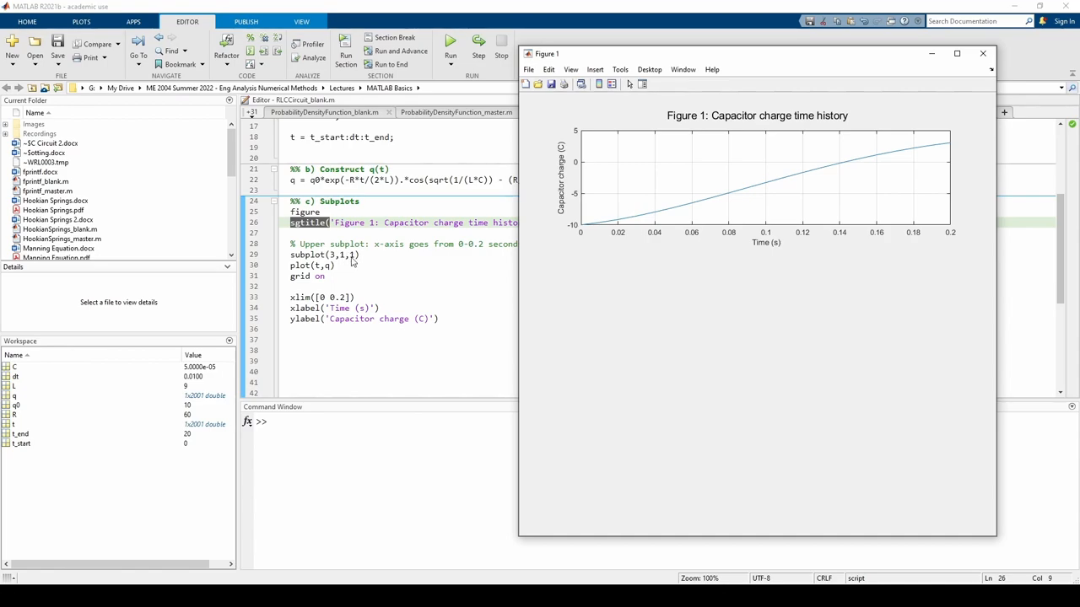
mouse_move(871, 213)
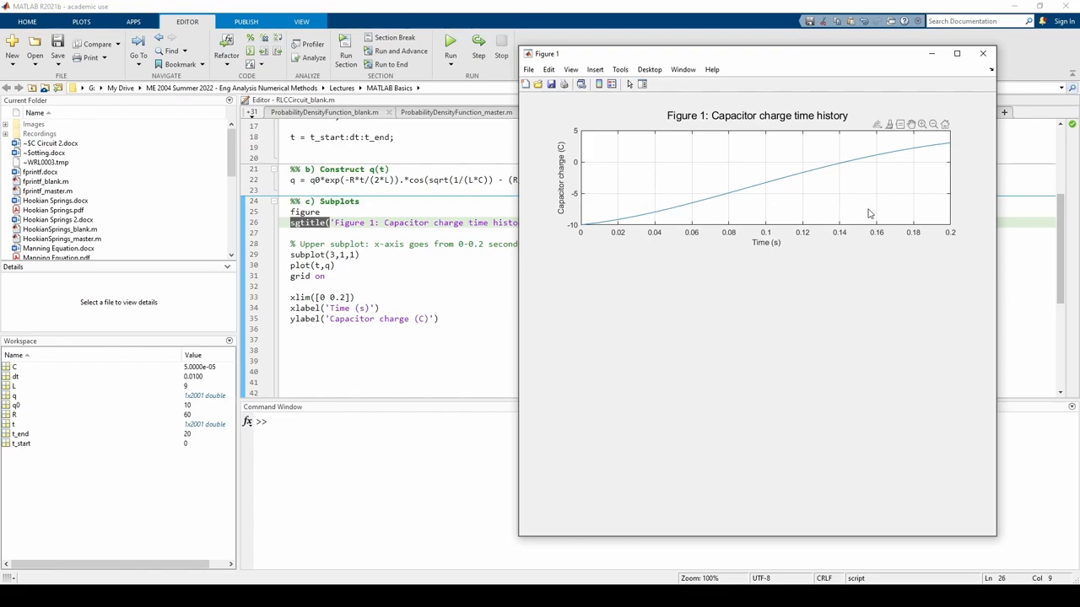
mouse_move(769, 206)
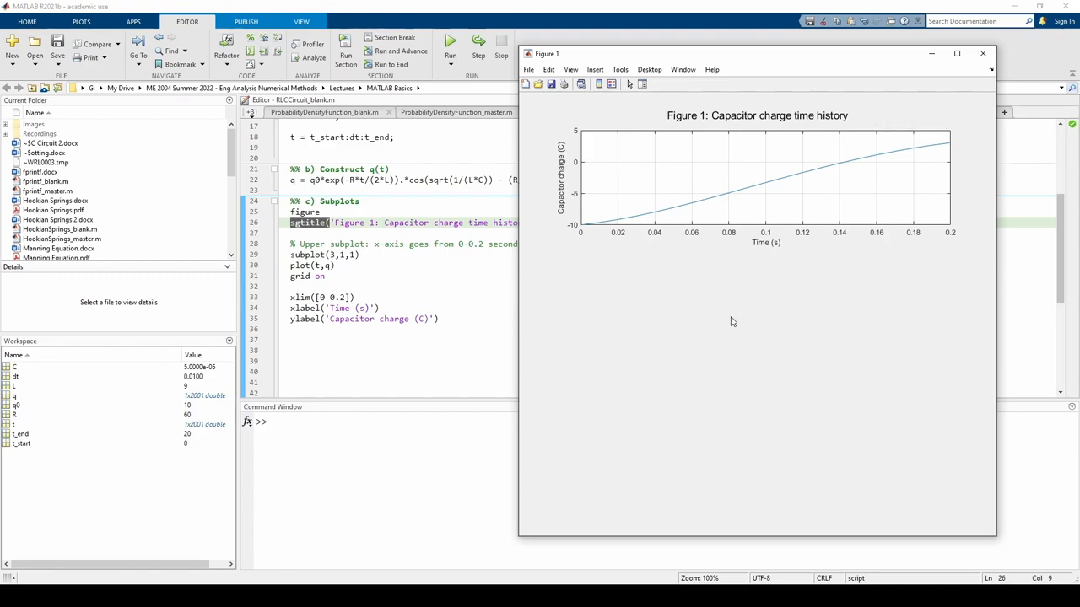
mouse_move(777, 431)
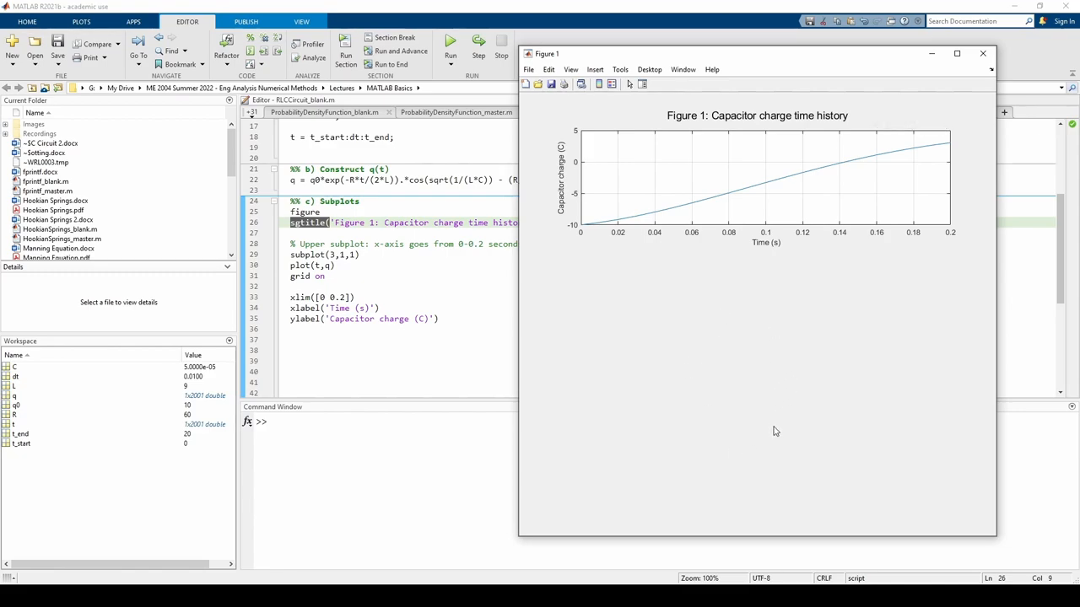
mouse_move(762, 416)
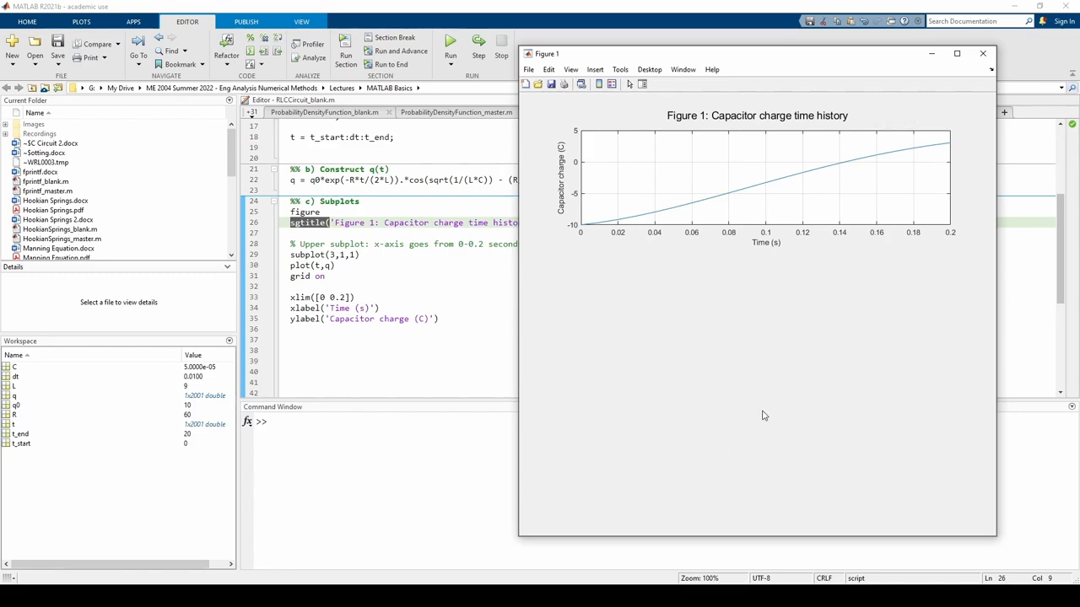
mouse_move(594, 233)
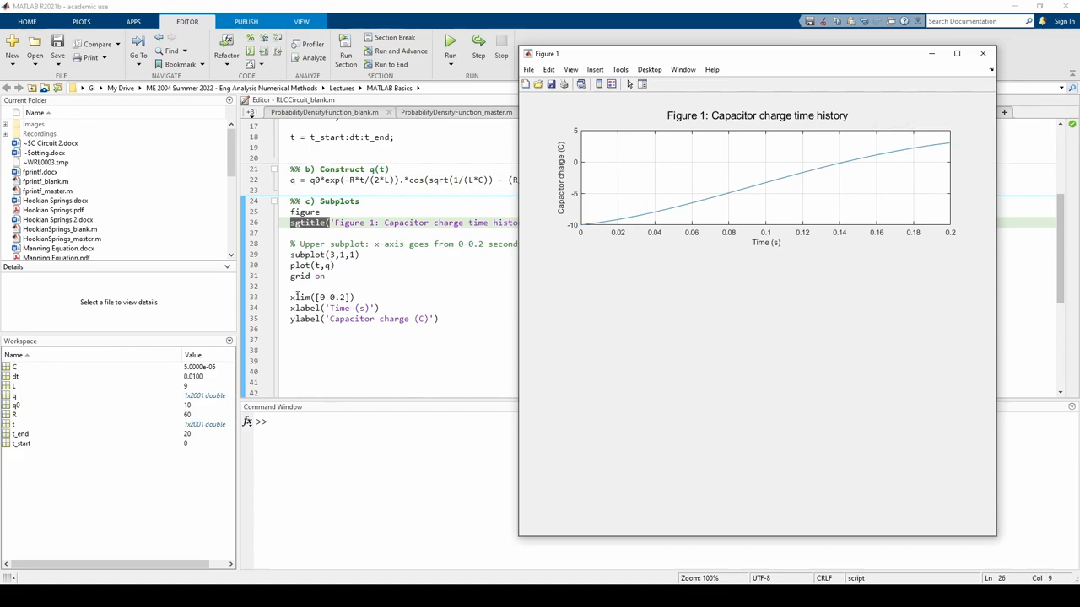
mouse_move(357, 297)
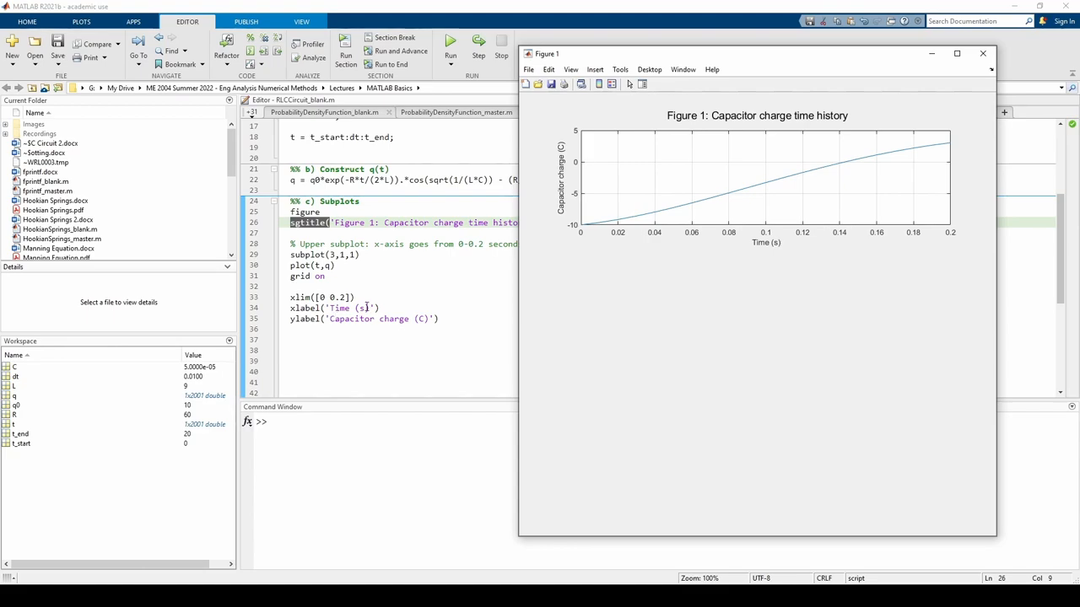
mouse_move(788, 204)
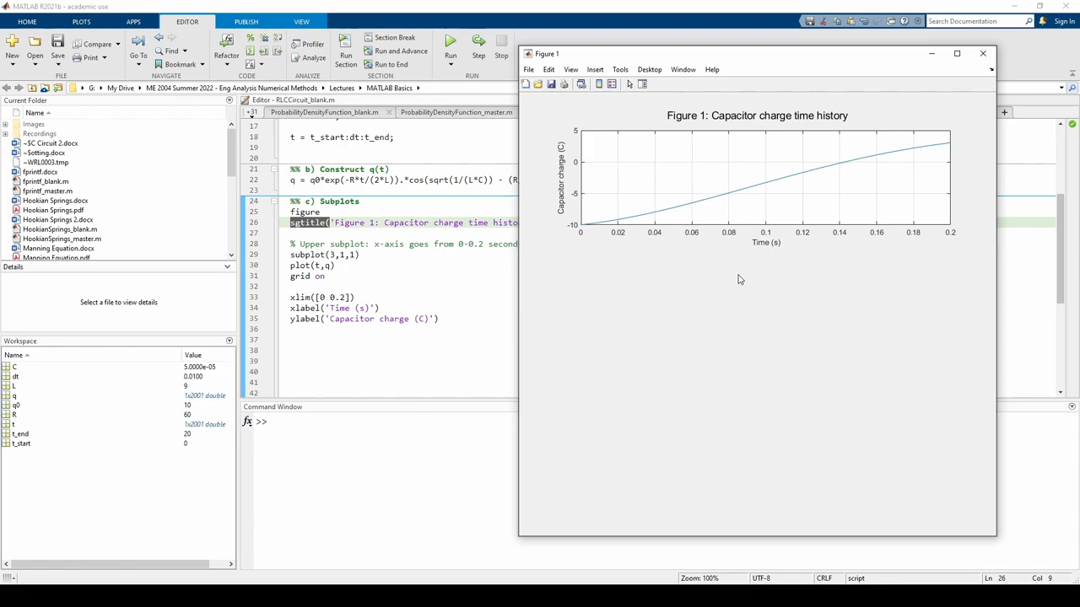
mouse_move(732, 306)
type("% Lower subplot: x-axis goes from 0-20 seconds")
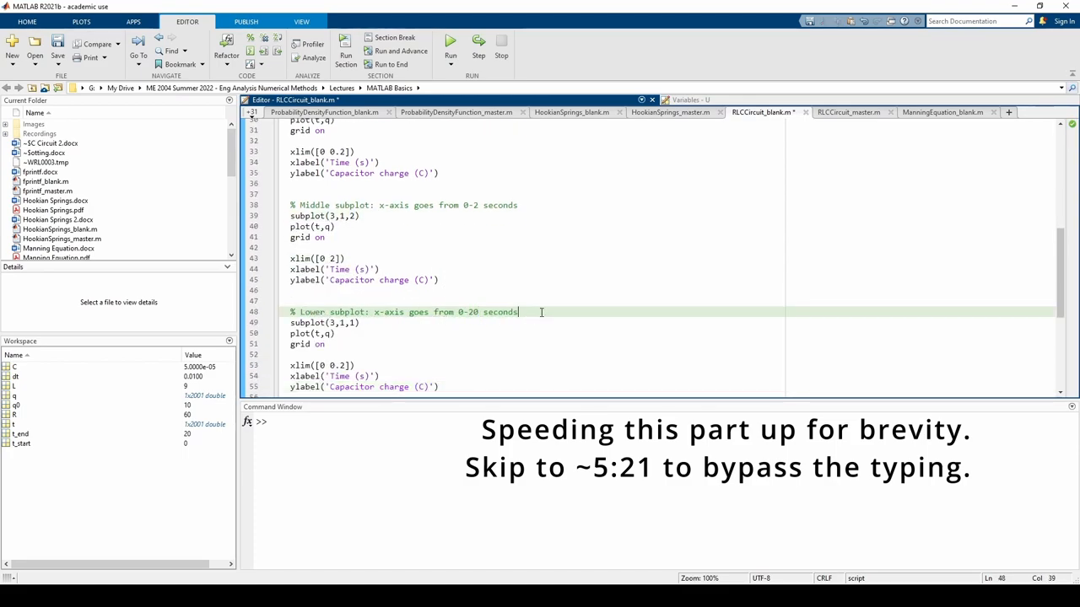
Note the lower subplot covers the full time range and run the script to draw the subplots
type("(full time range)")
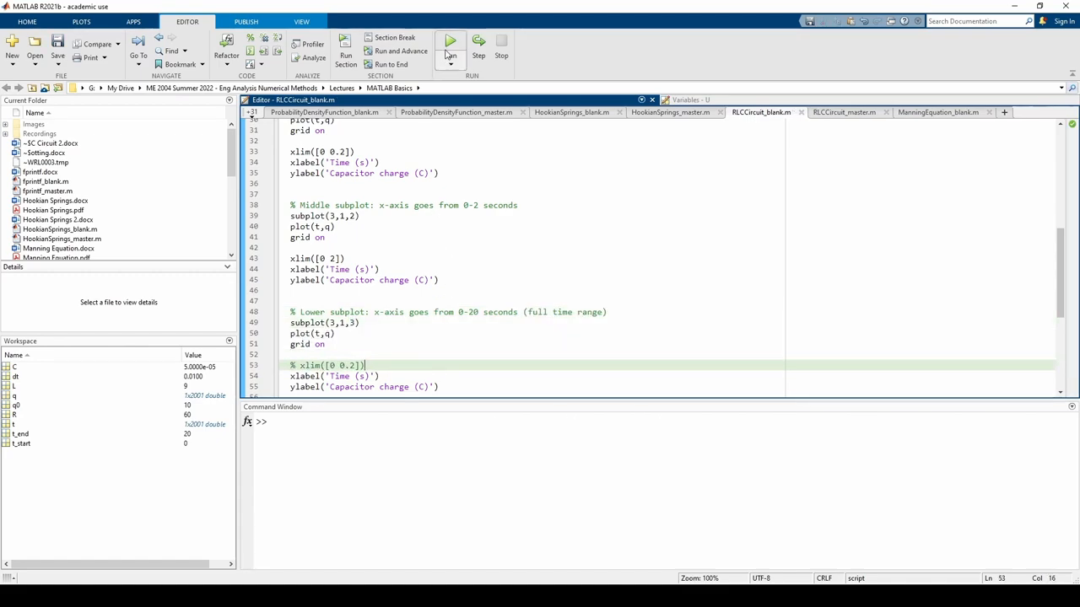
left_click(449, 41)
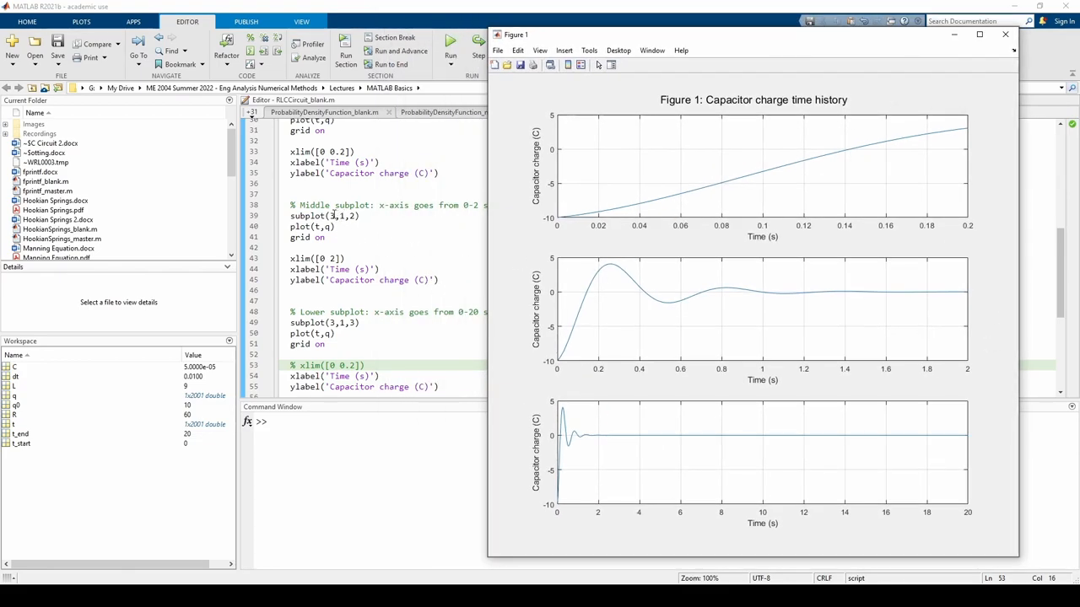
mouse_move(339, 216)
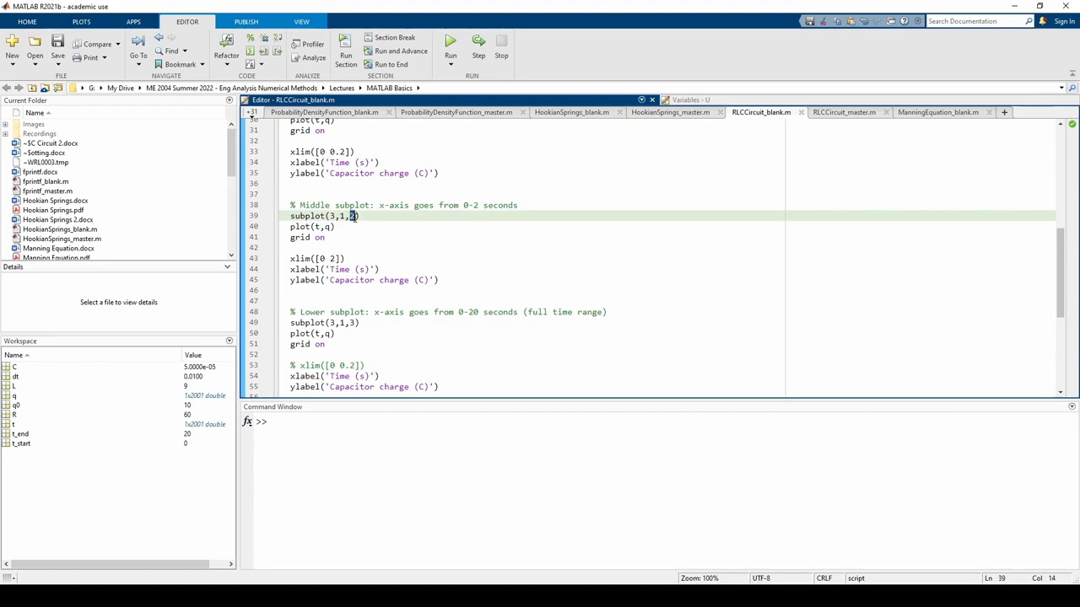
Revisit the middle subplot(3,1,2) call and rerun to bring Figure 1 back into view
left_click(351, 216)
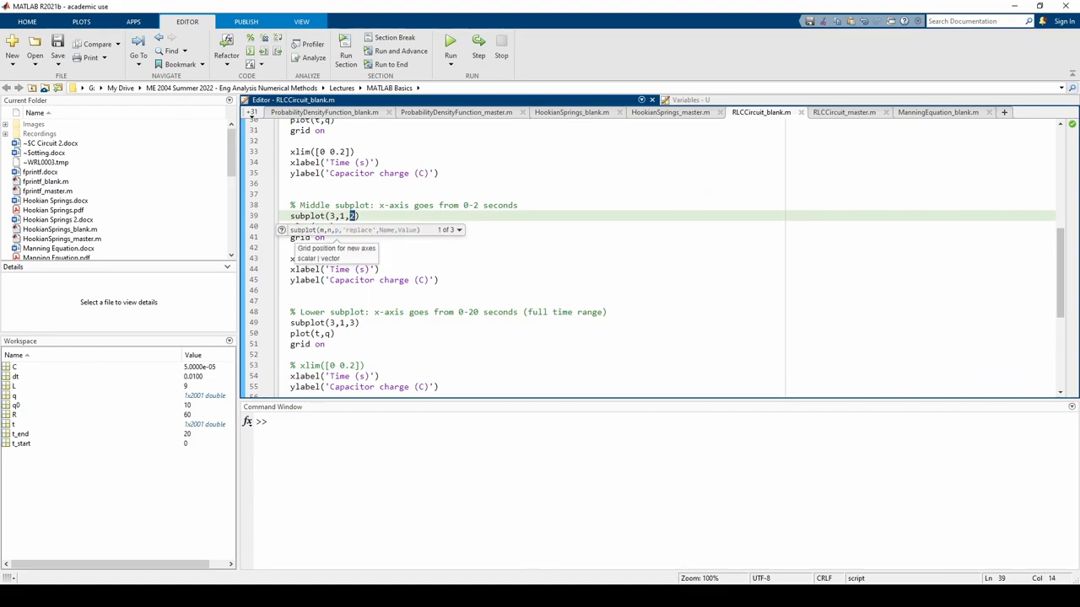
left_click(451, 40)
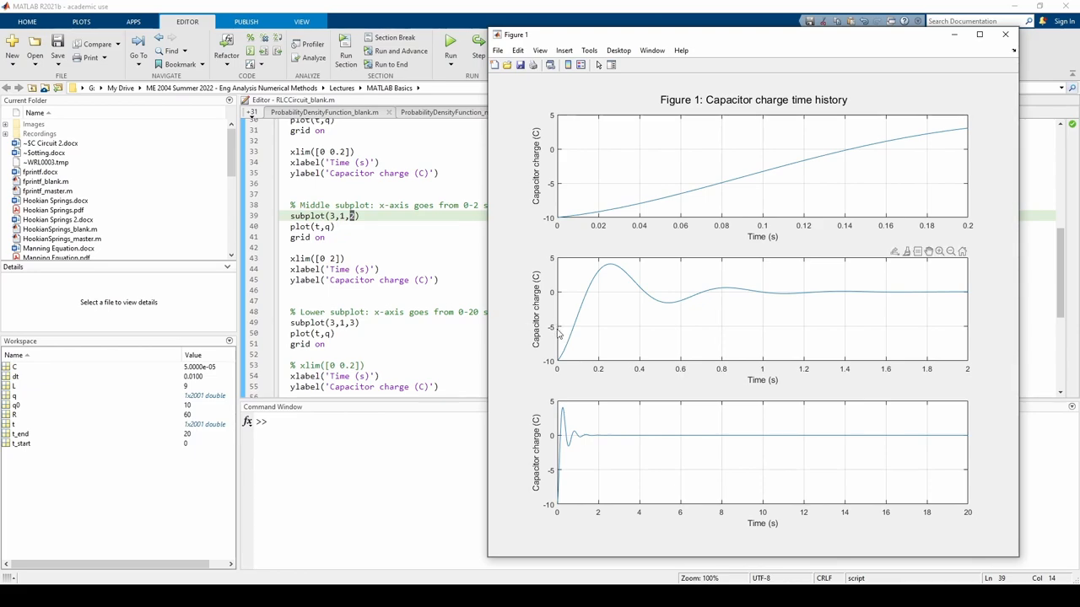
mouse_move(970, 368)
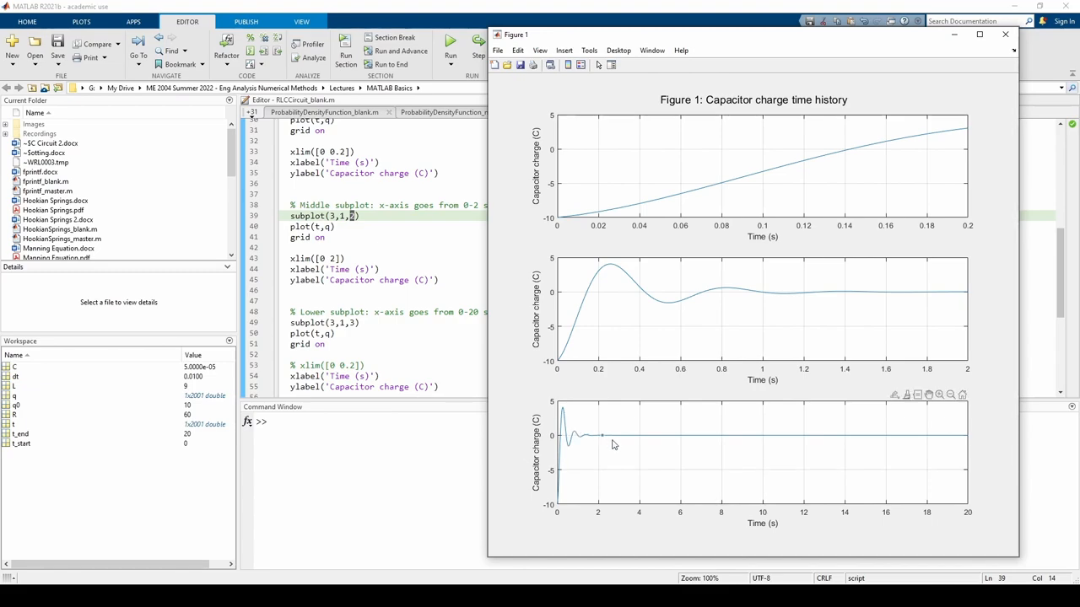
mouse_move(673, 451)
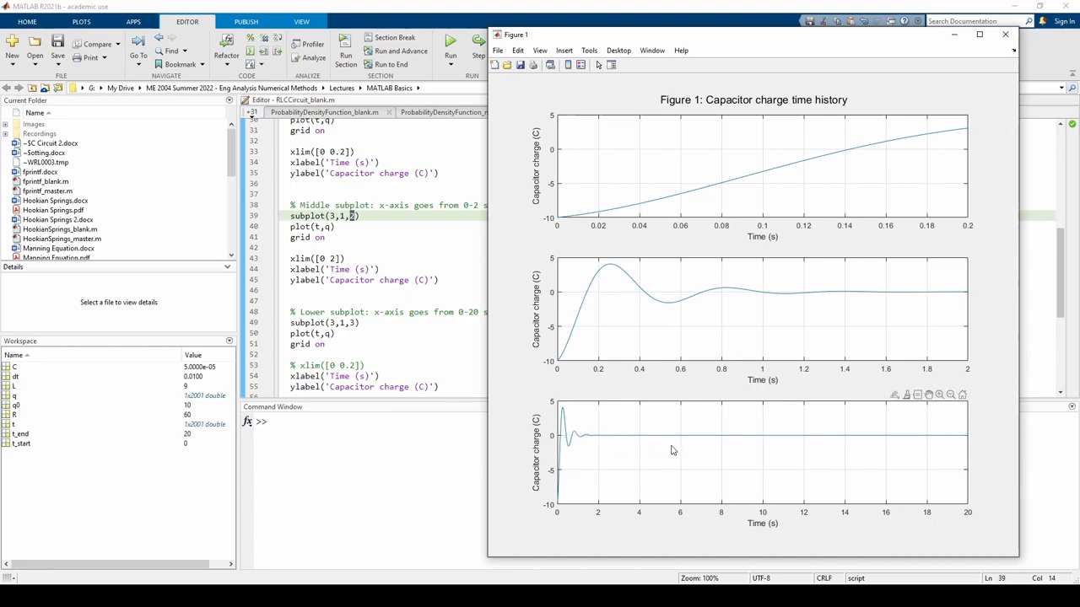
mouse_move(683, 448)
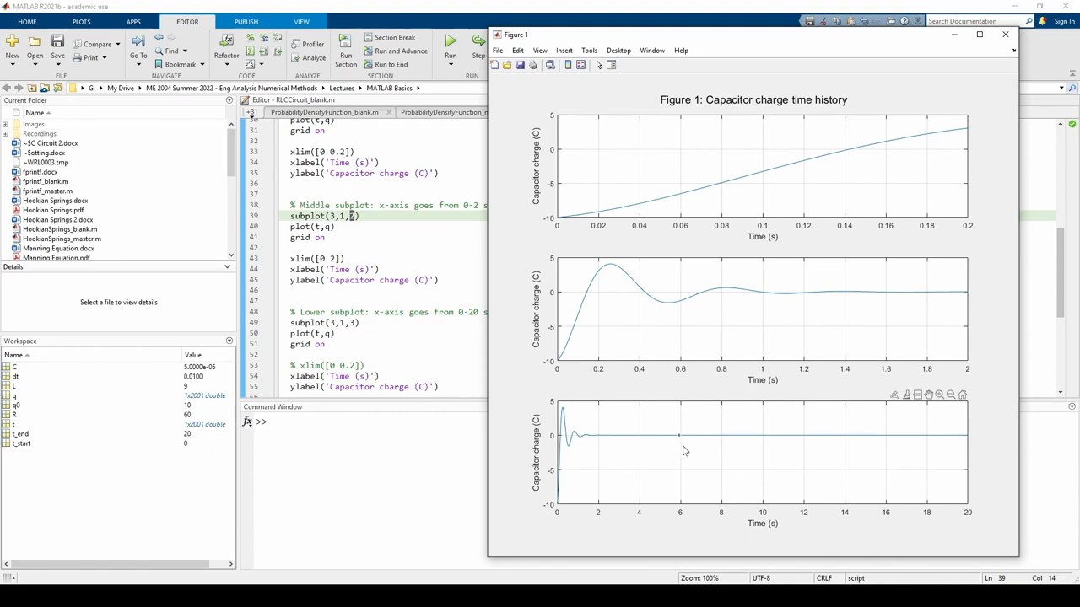
mouse_move(763, 216)
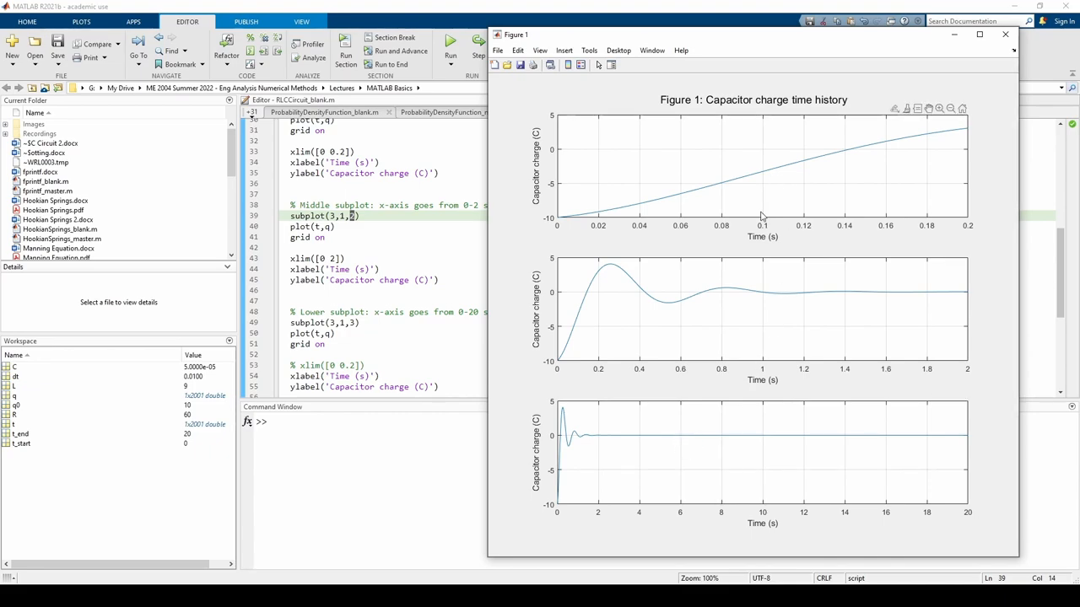
mouse_move(992, 318)
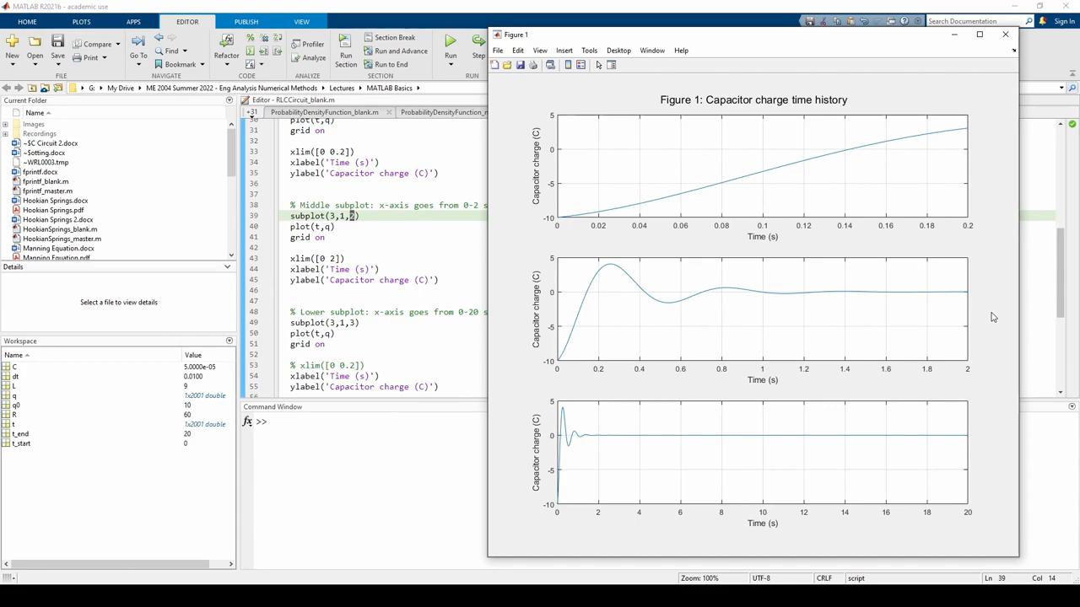
mouse_move(864, 182)
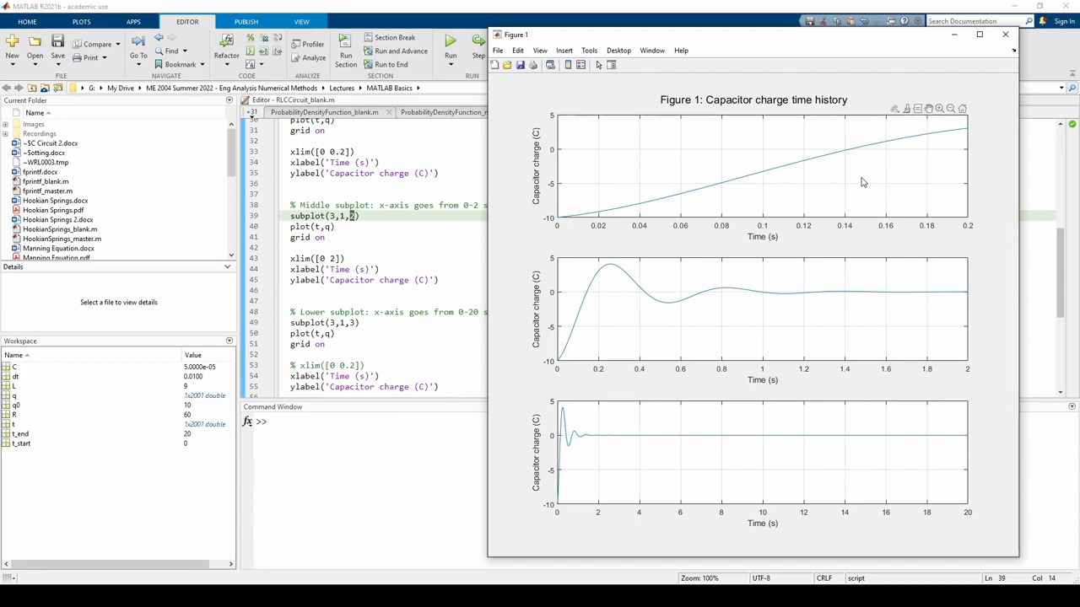
mouse_move(759, 450)
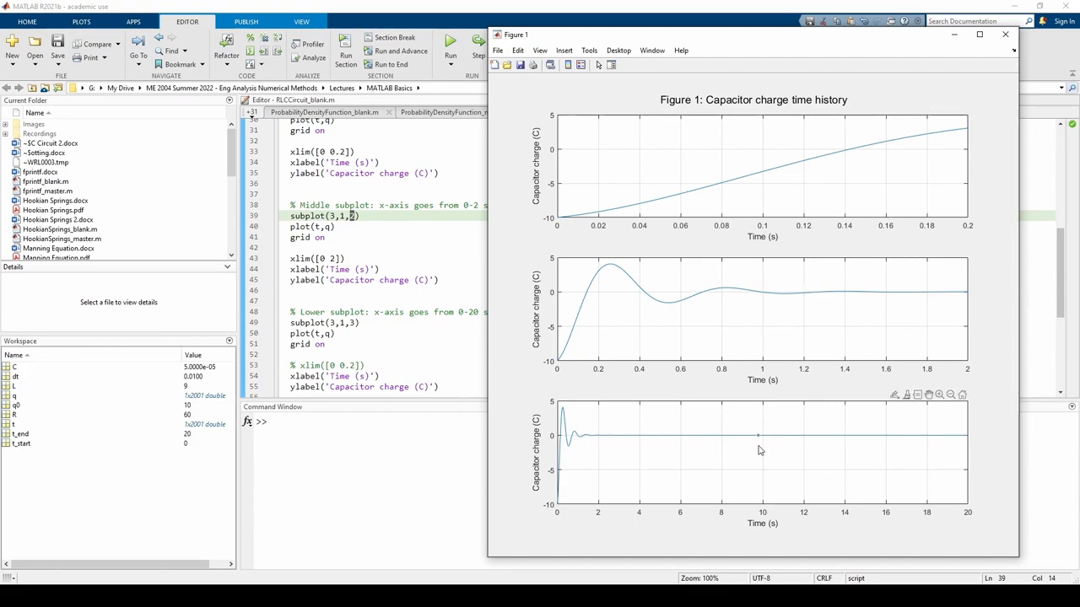
mouse_move(824, 467)
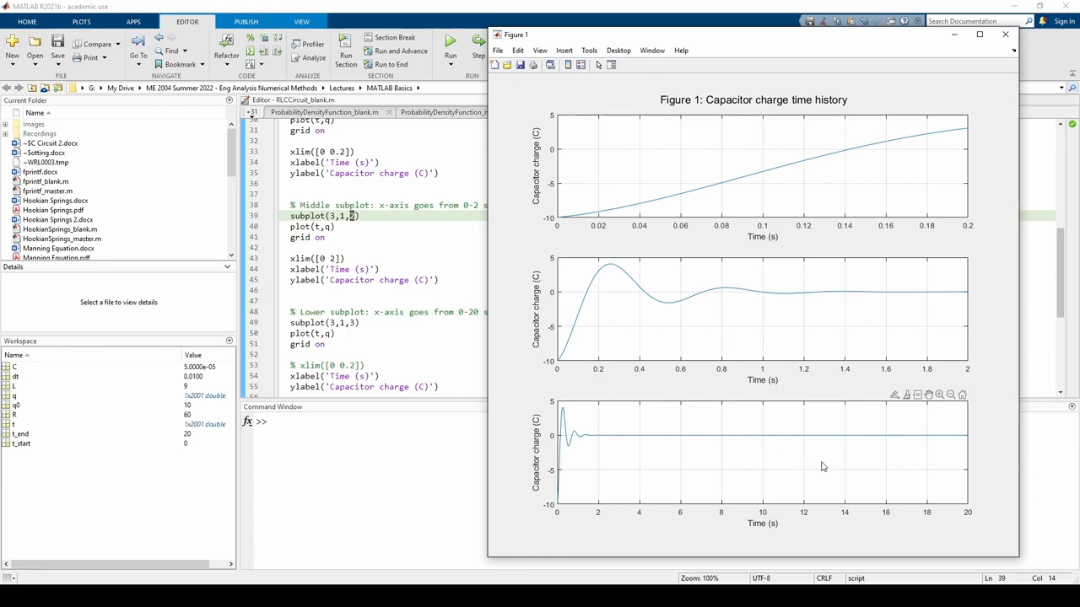
mouse_move(823, 469)
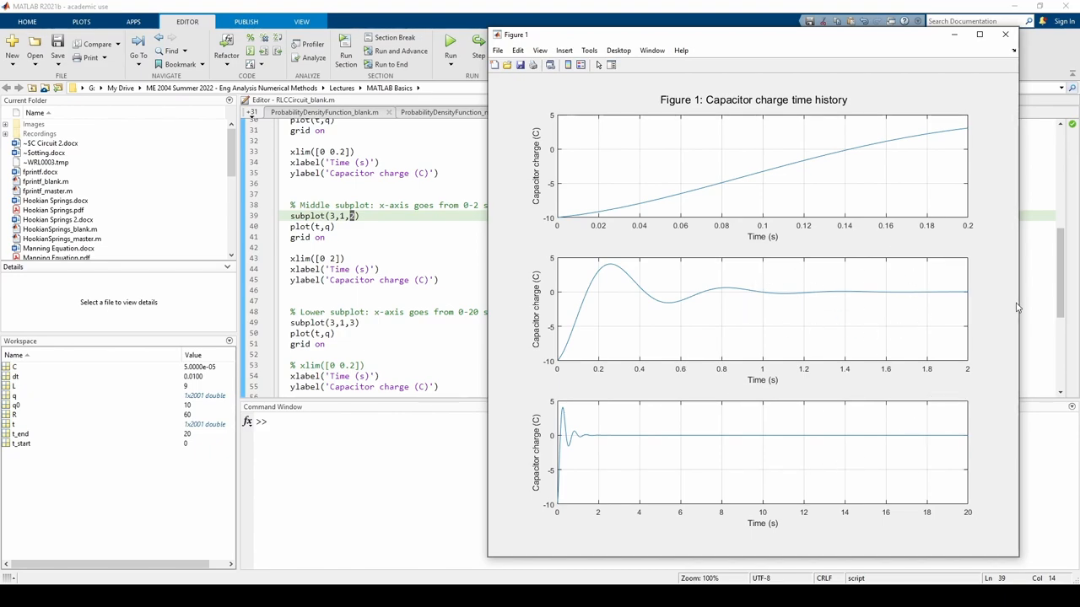
mouse_move(1002, 303)
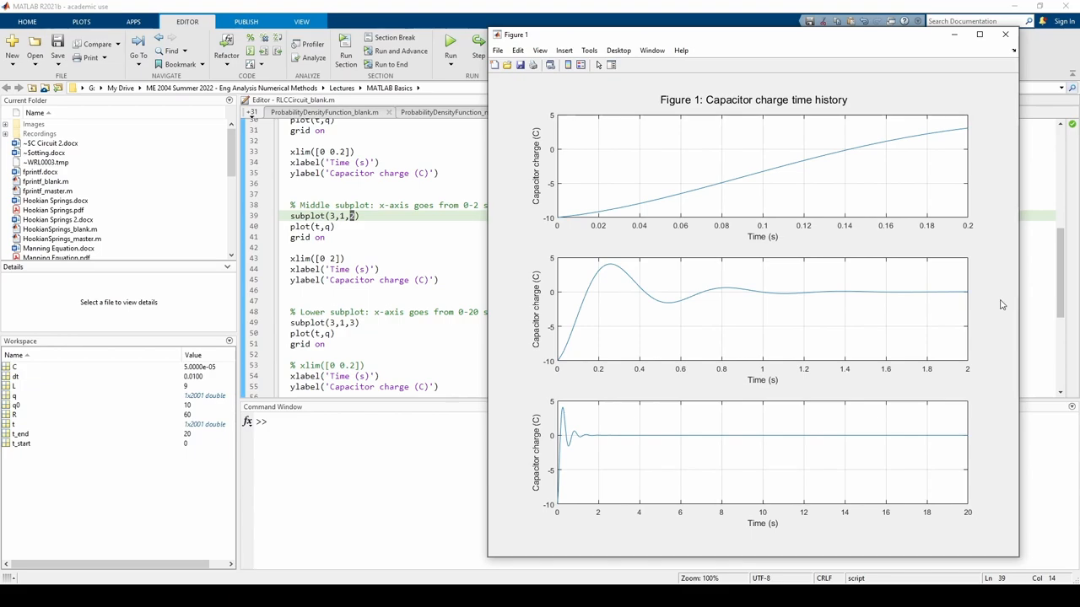
mouse_move(958, 371)
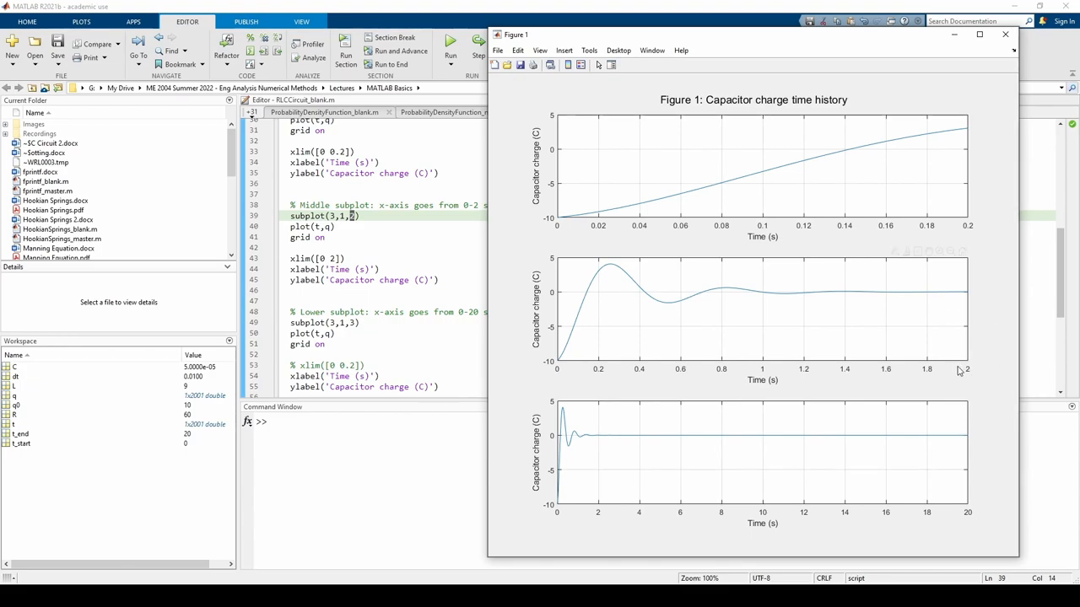
mouse_move(991, 349)
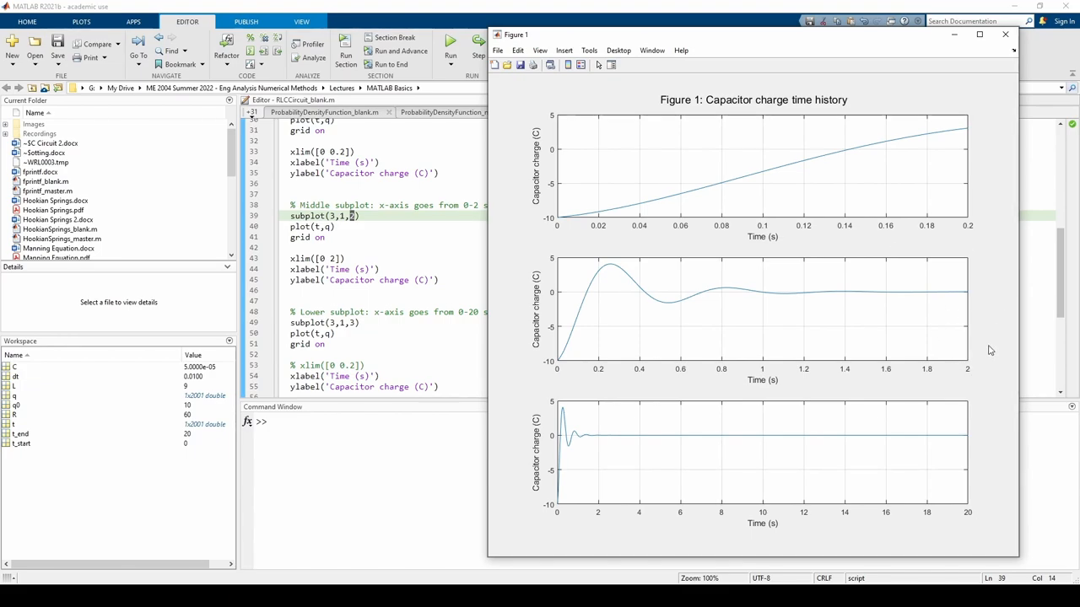
mouse_move(887, 324)
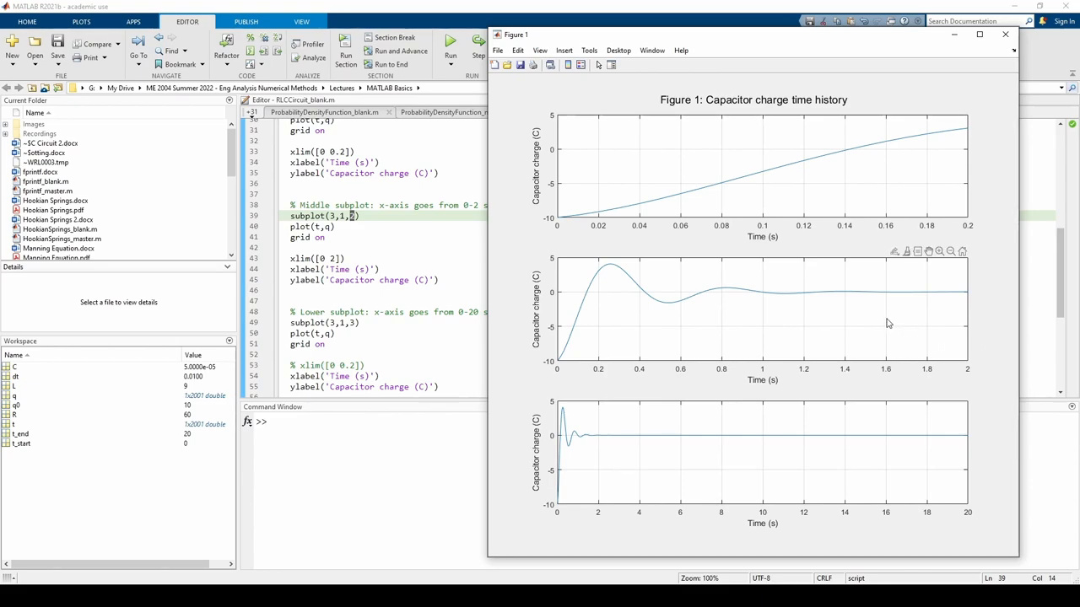
mouse_move(891, 312)
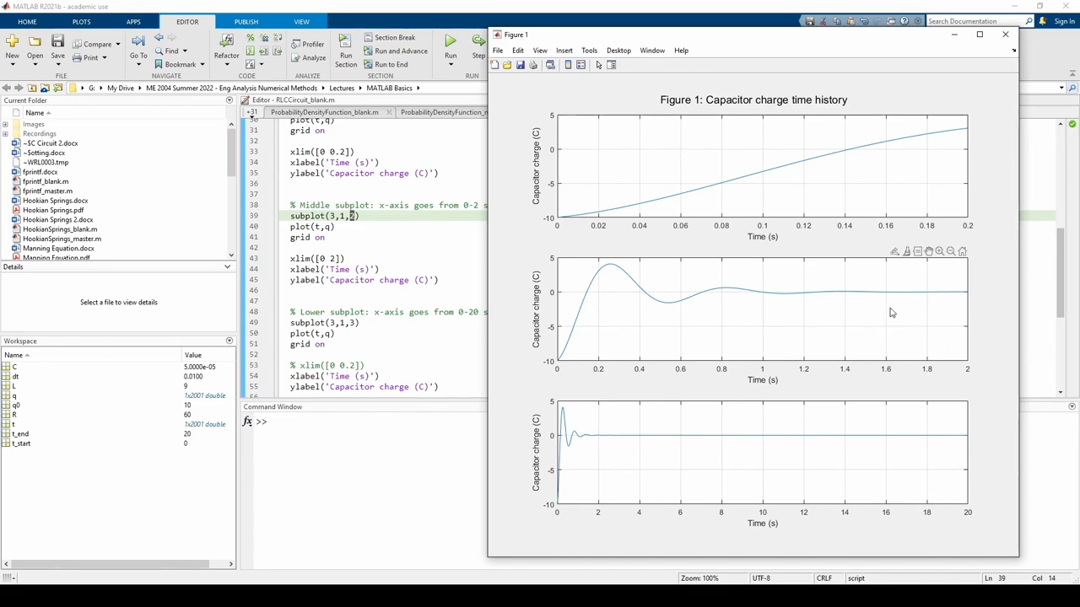
mouse_move(989, 331)
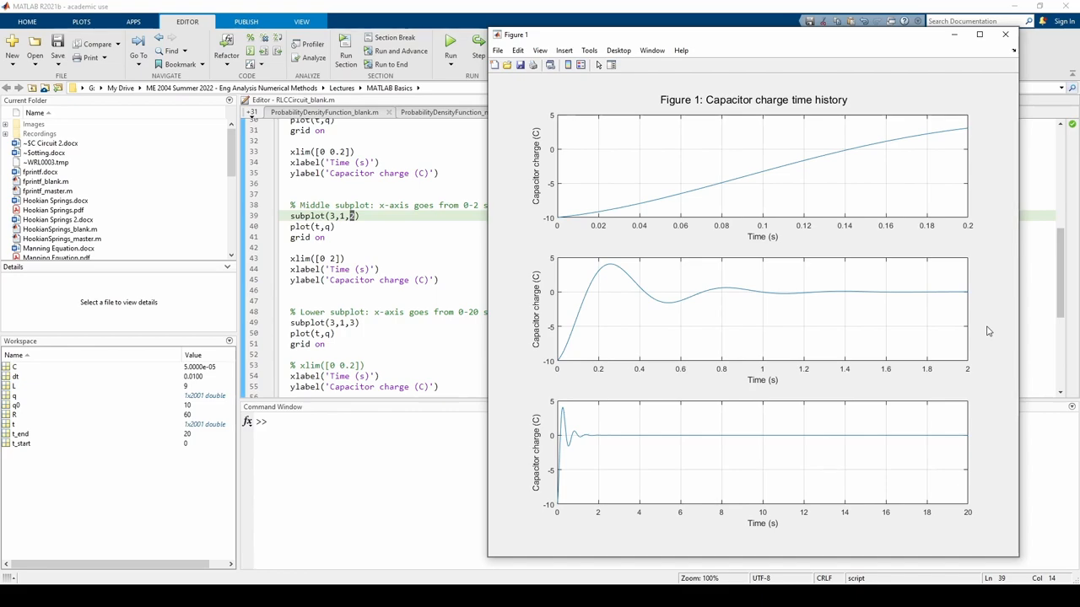
mouse_move(905, 509)
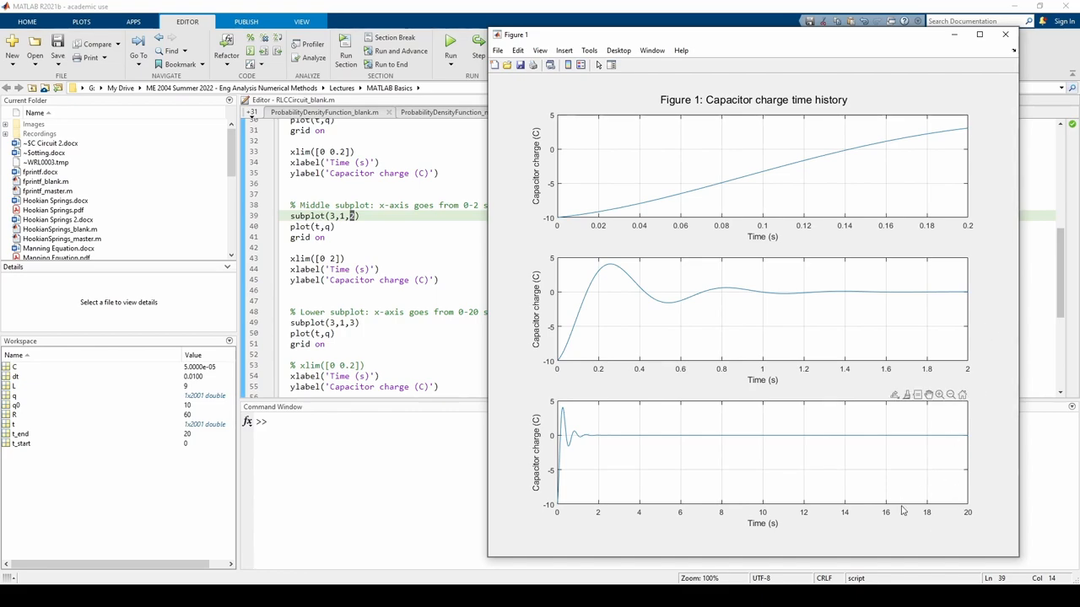
mouse_move(982, 473)
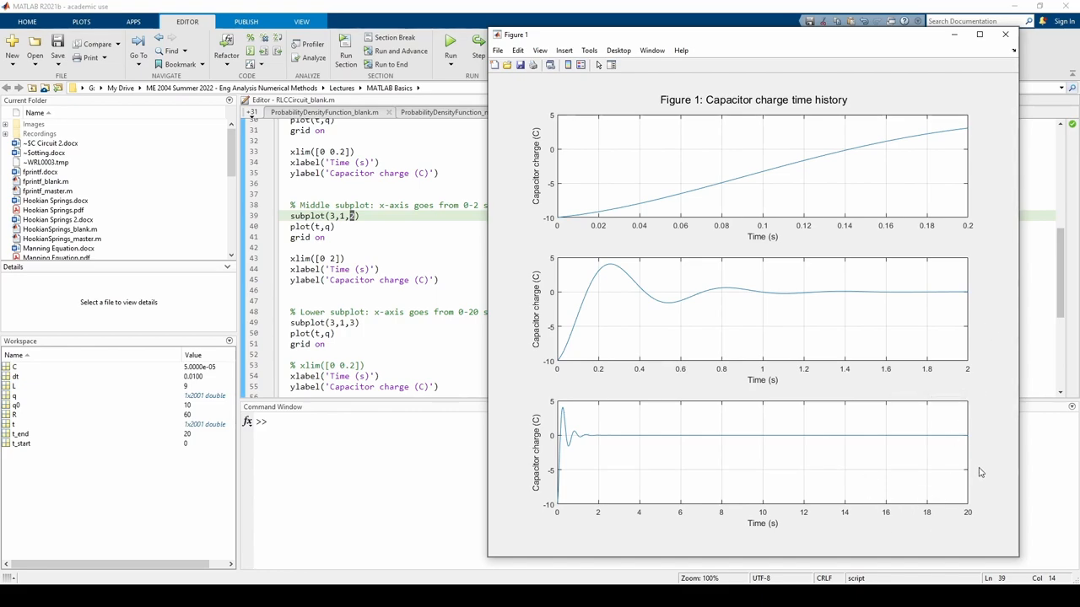